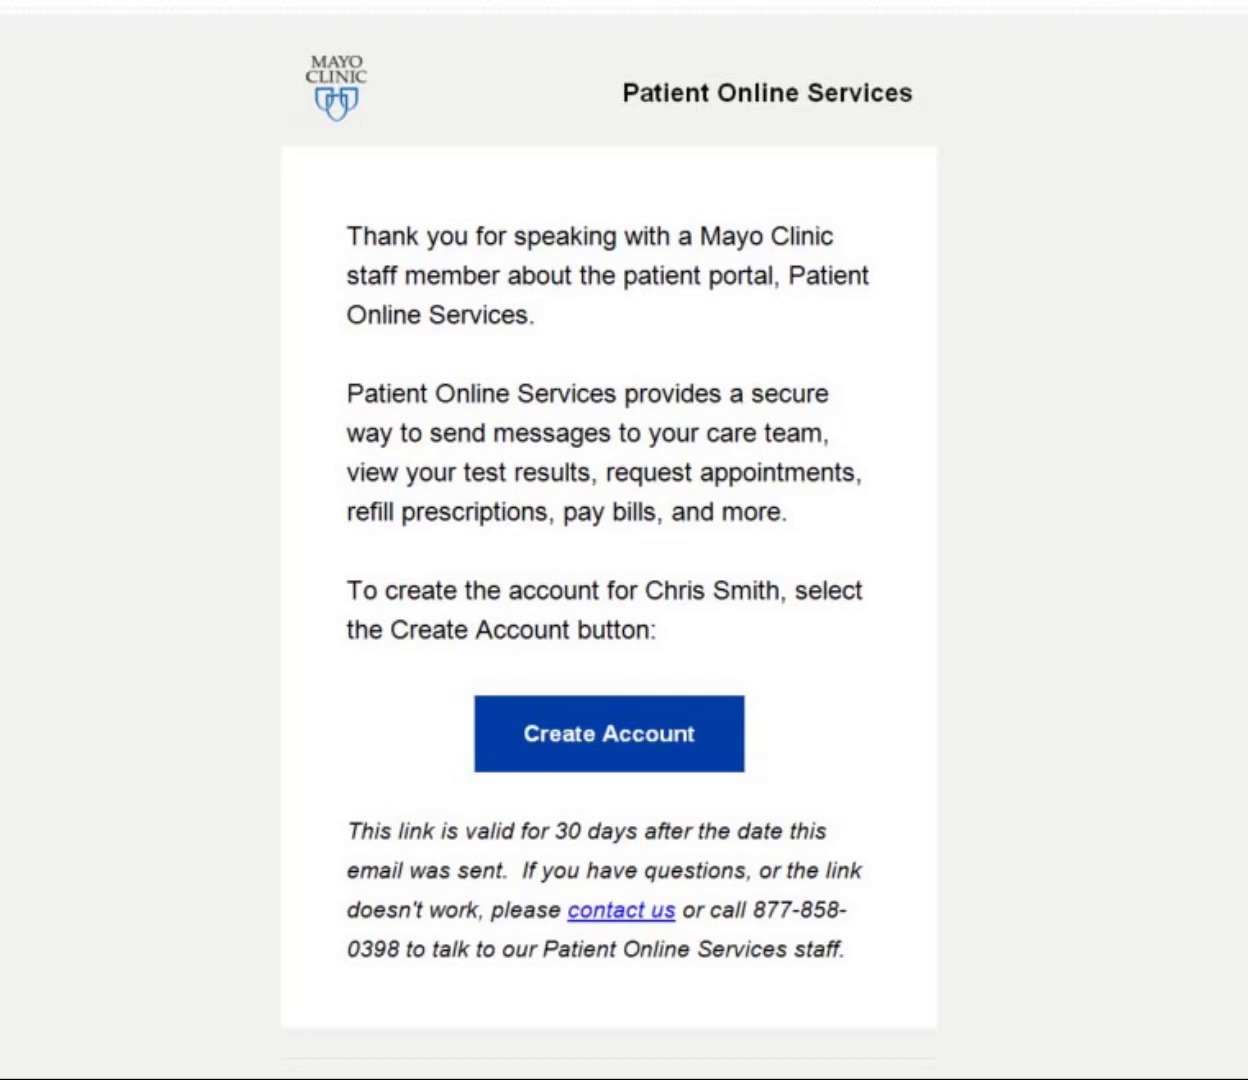
Step: Follow the Create Account button in the invitation email to the sign-up page
{"action": "left_click", "coordinate": [607, 733]}
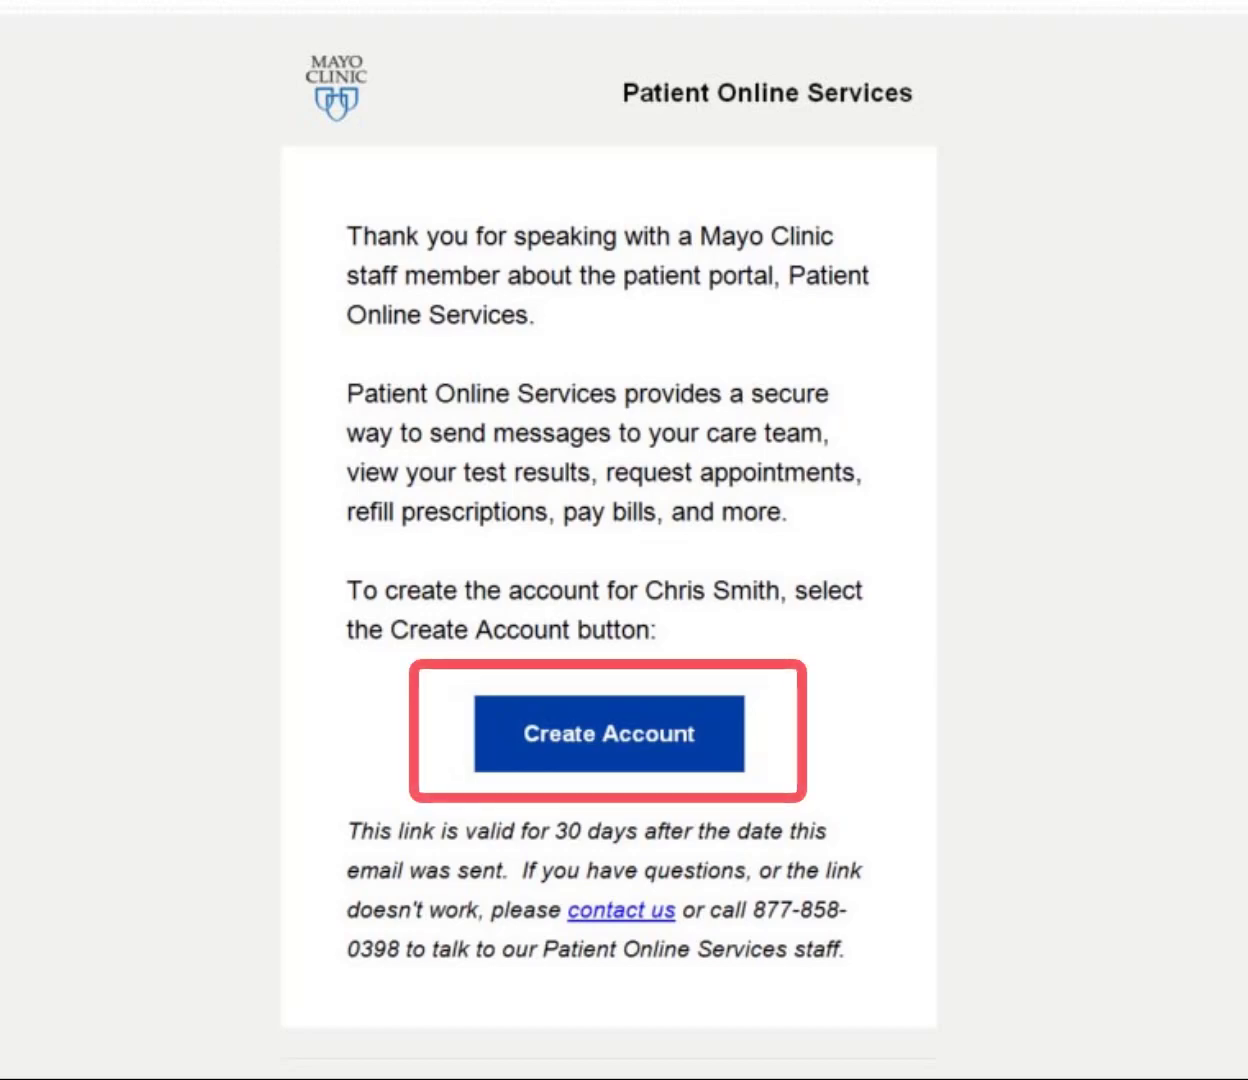
{"action": "left_click", "coordinate": [607, 733]}
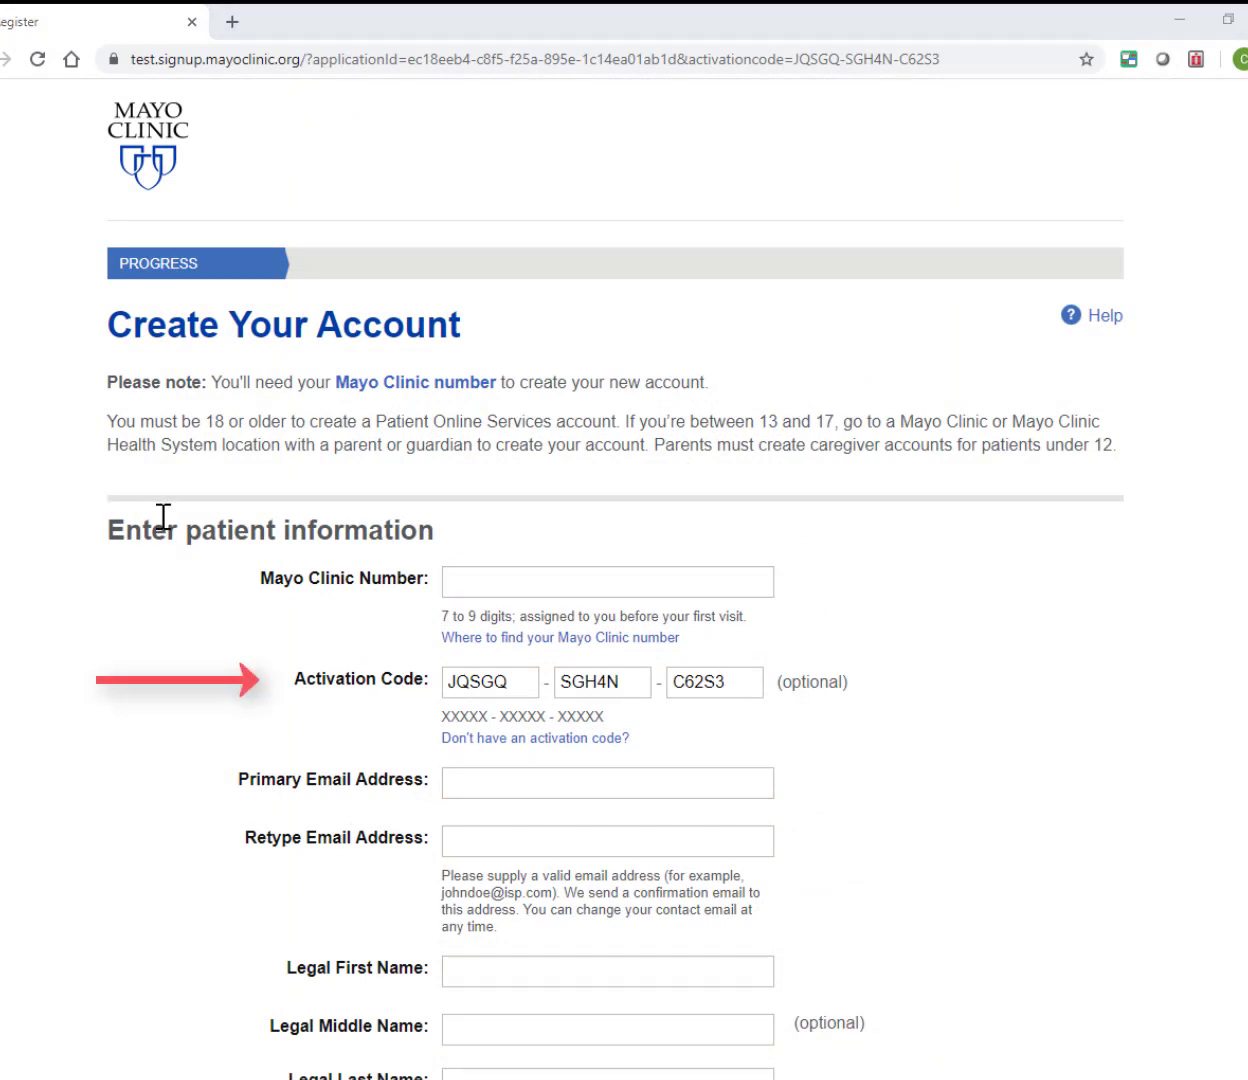
{"action": "mouse_move", "coordinate": [1116, 695]}
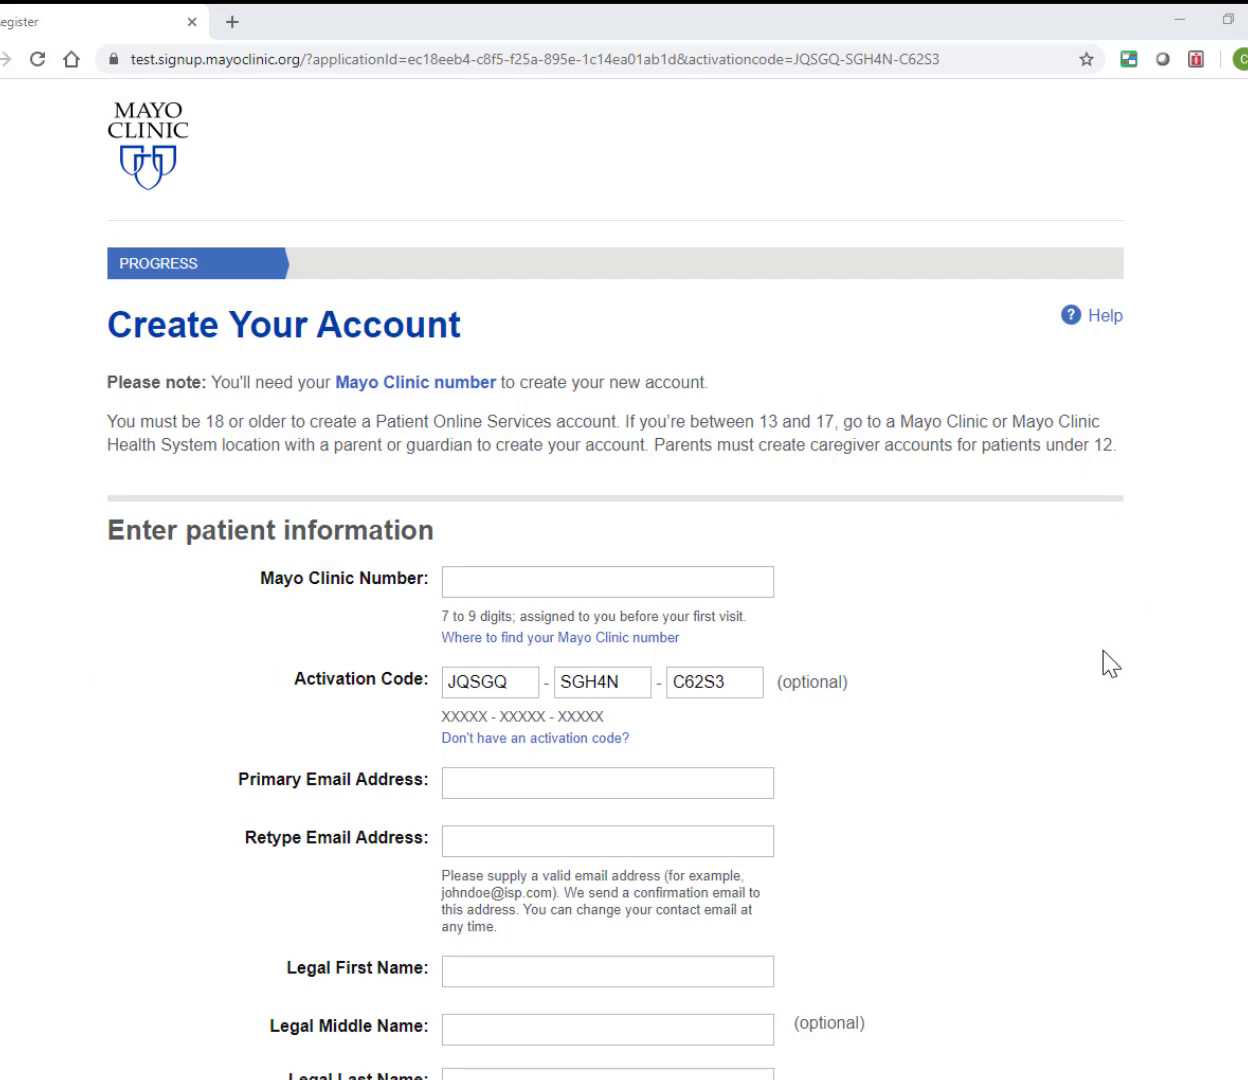
{"action": "left_click", "coordinate": [607, 581]}
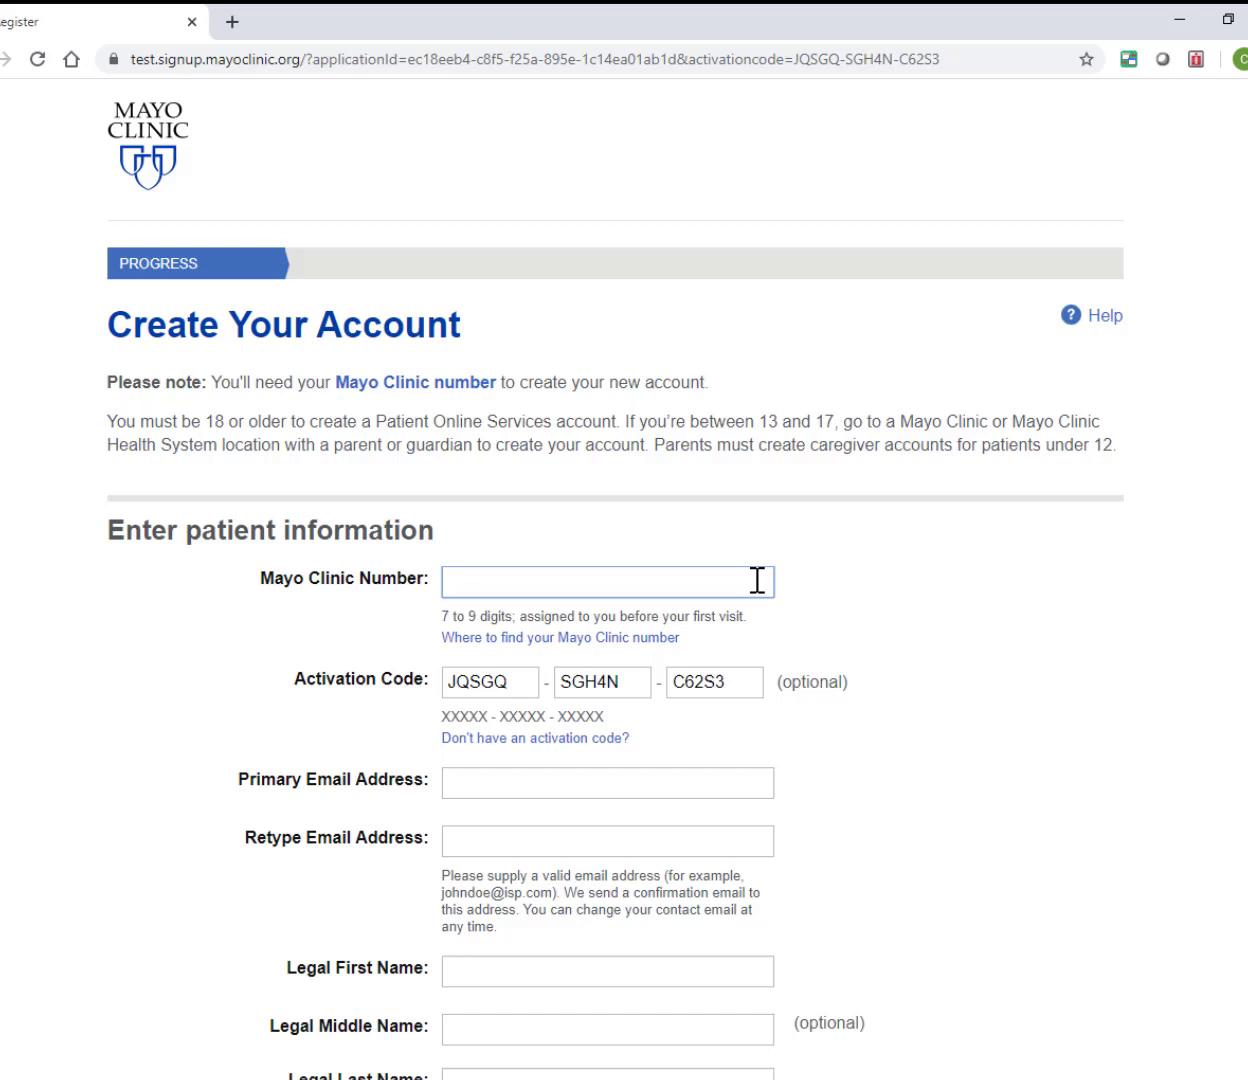
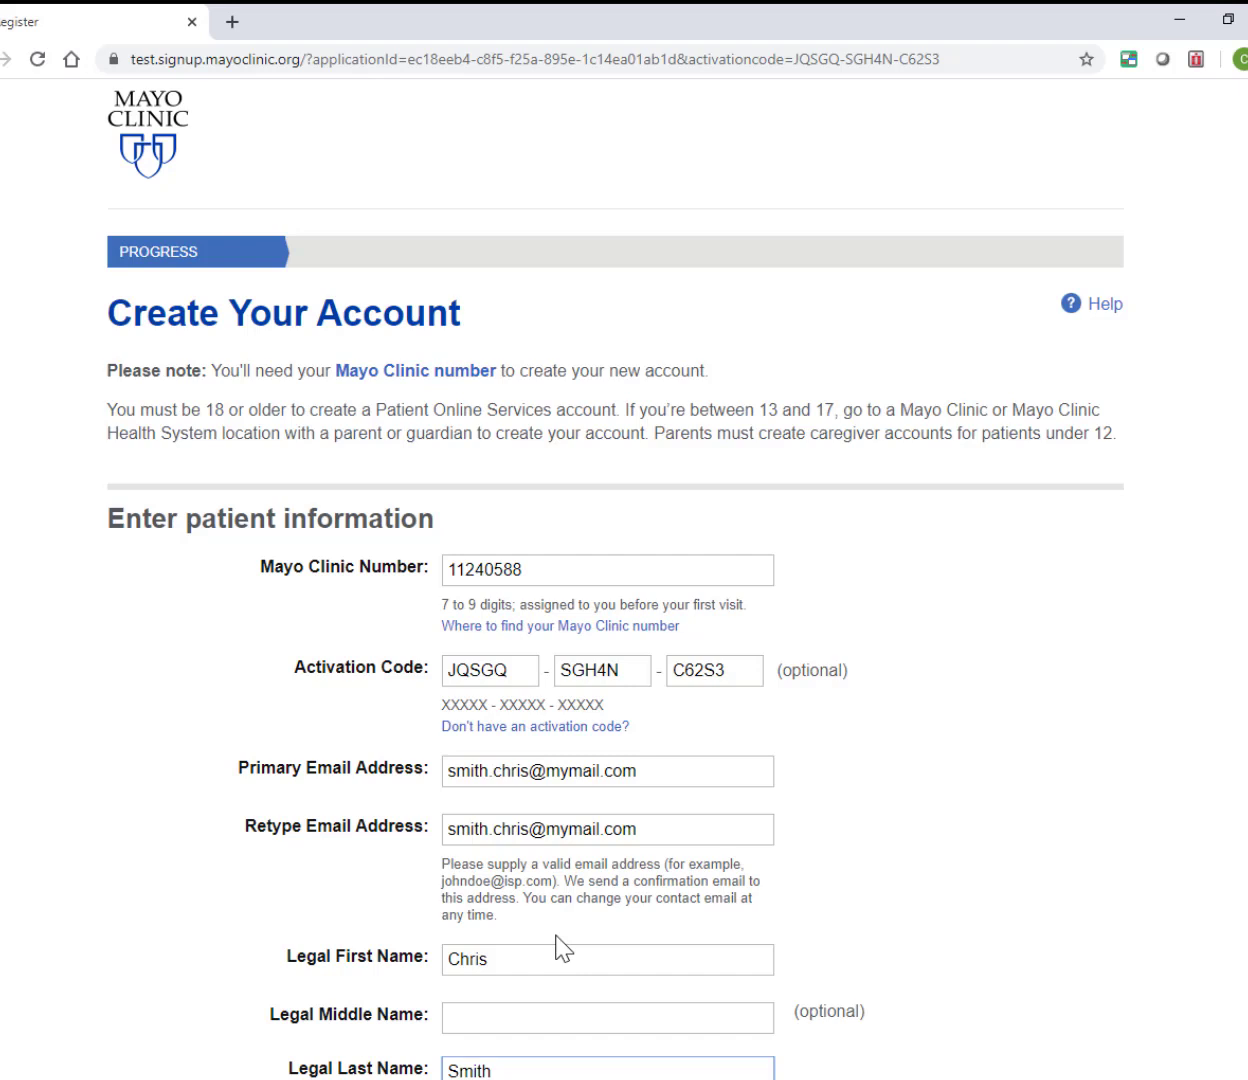
{"action": "scroll", "scroll_direction": "down", "scroll_amount": 3}
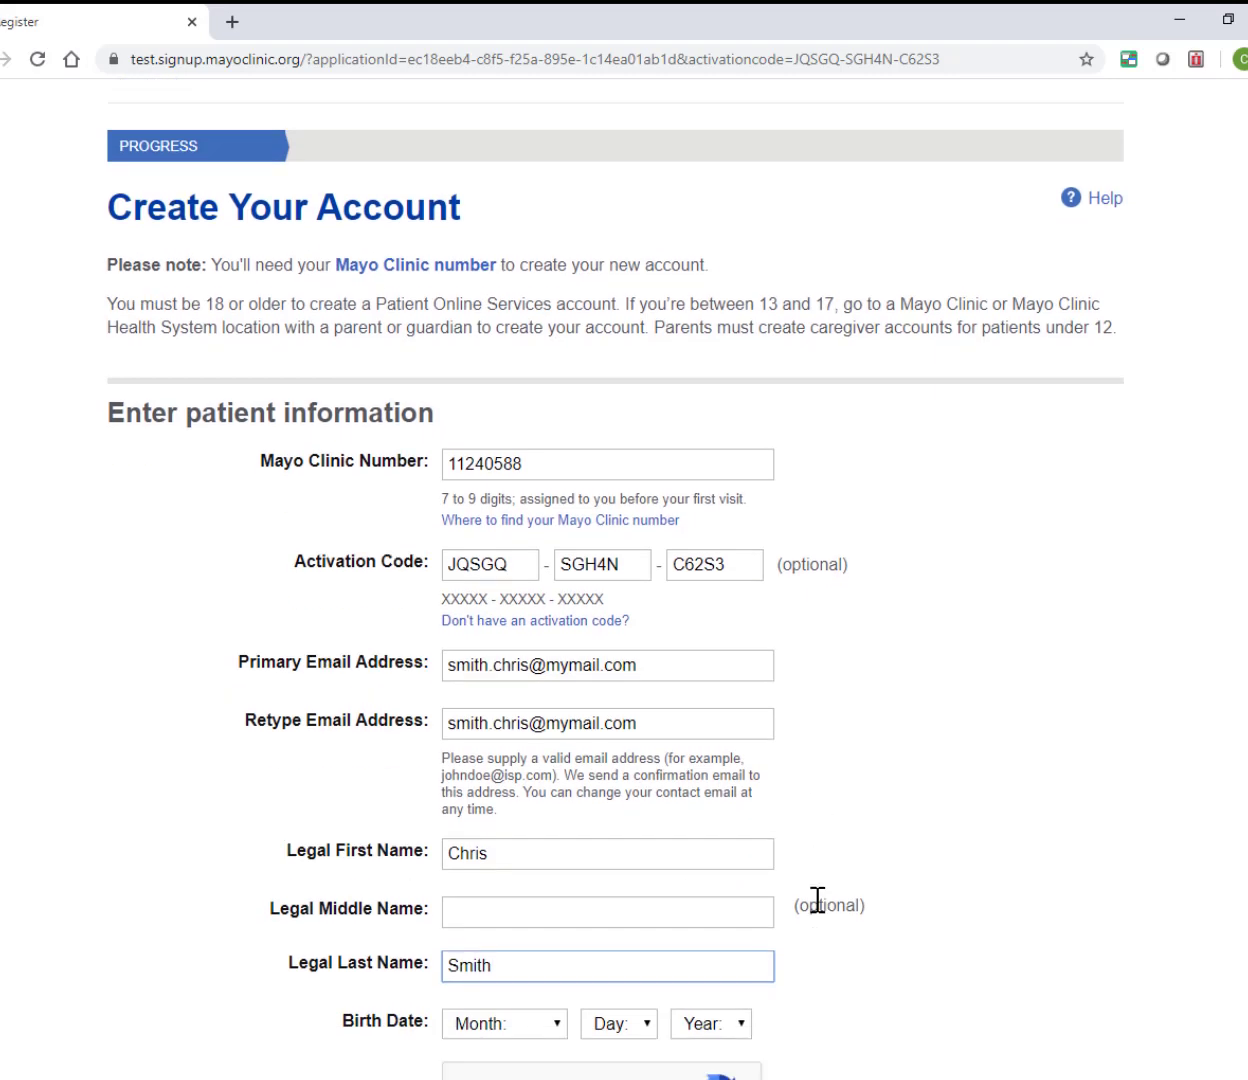
{"action": "scroll", "scroll_direction": "down", "scroll_amount": 3}
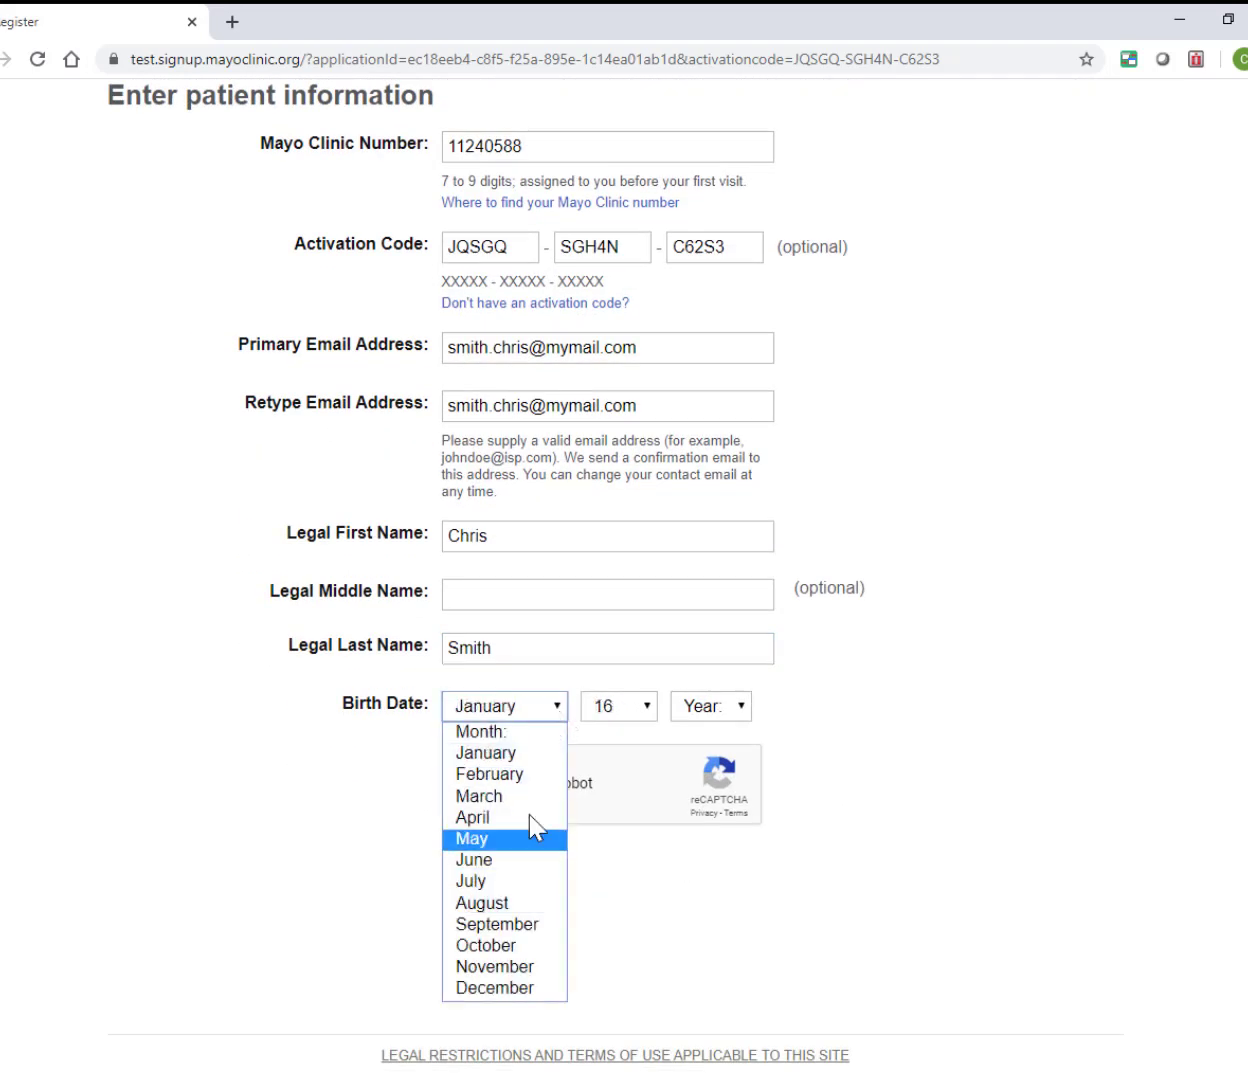
{"action": "left_click", "coordinate": [494, 987]}
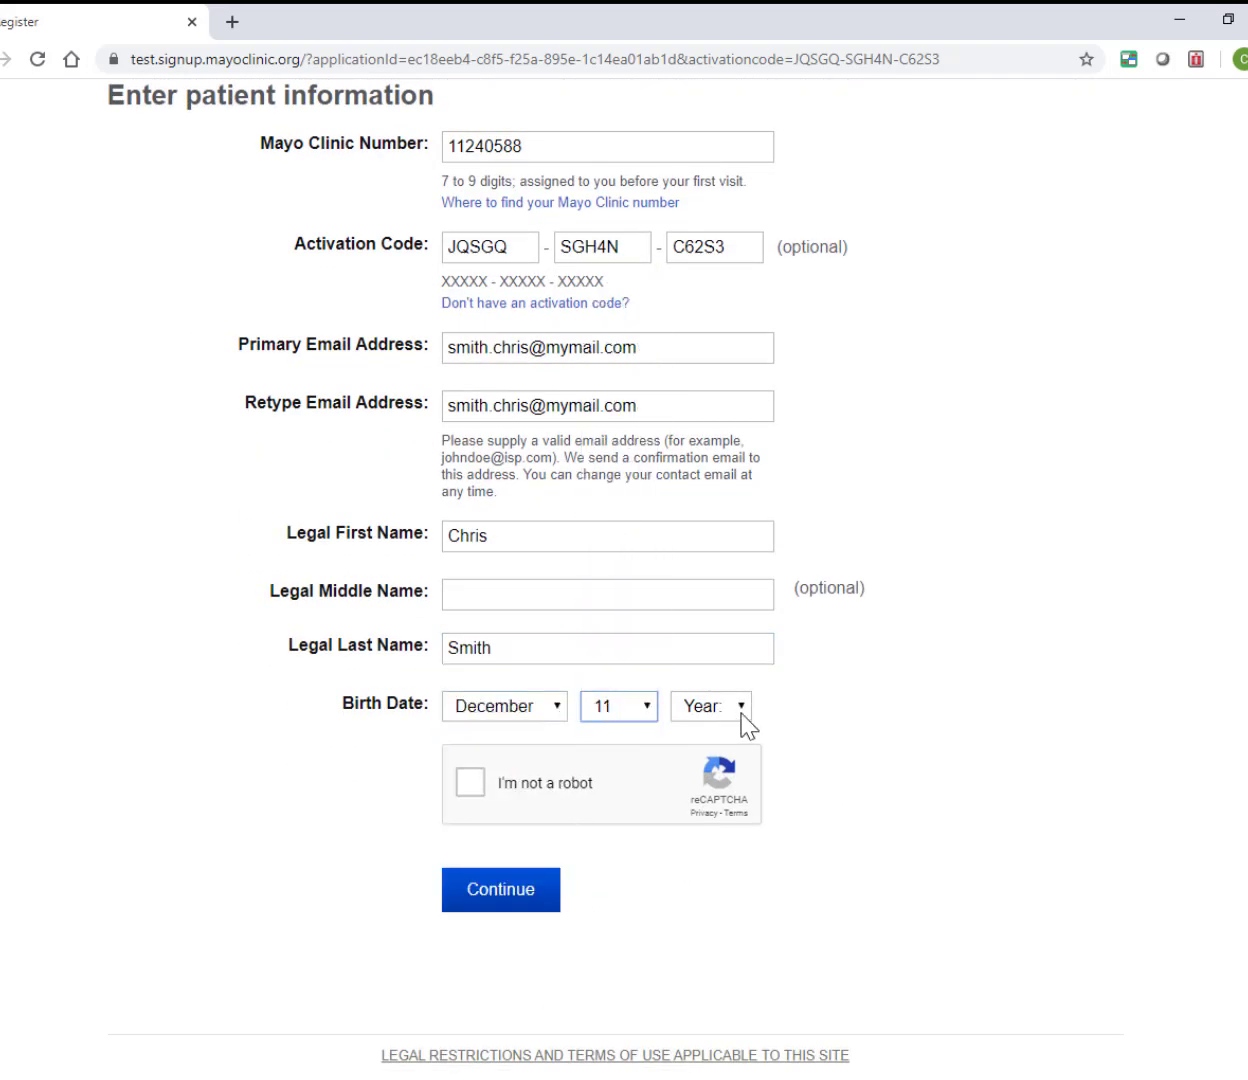
{"action": "left_click", "coordinate": [711, 706]}
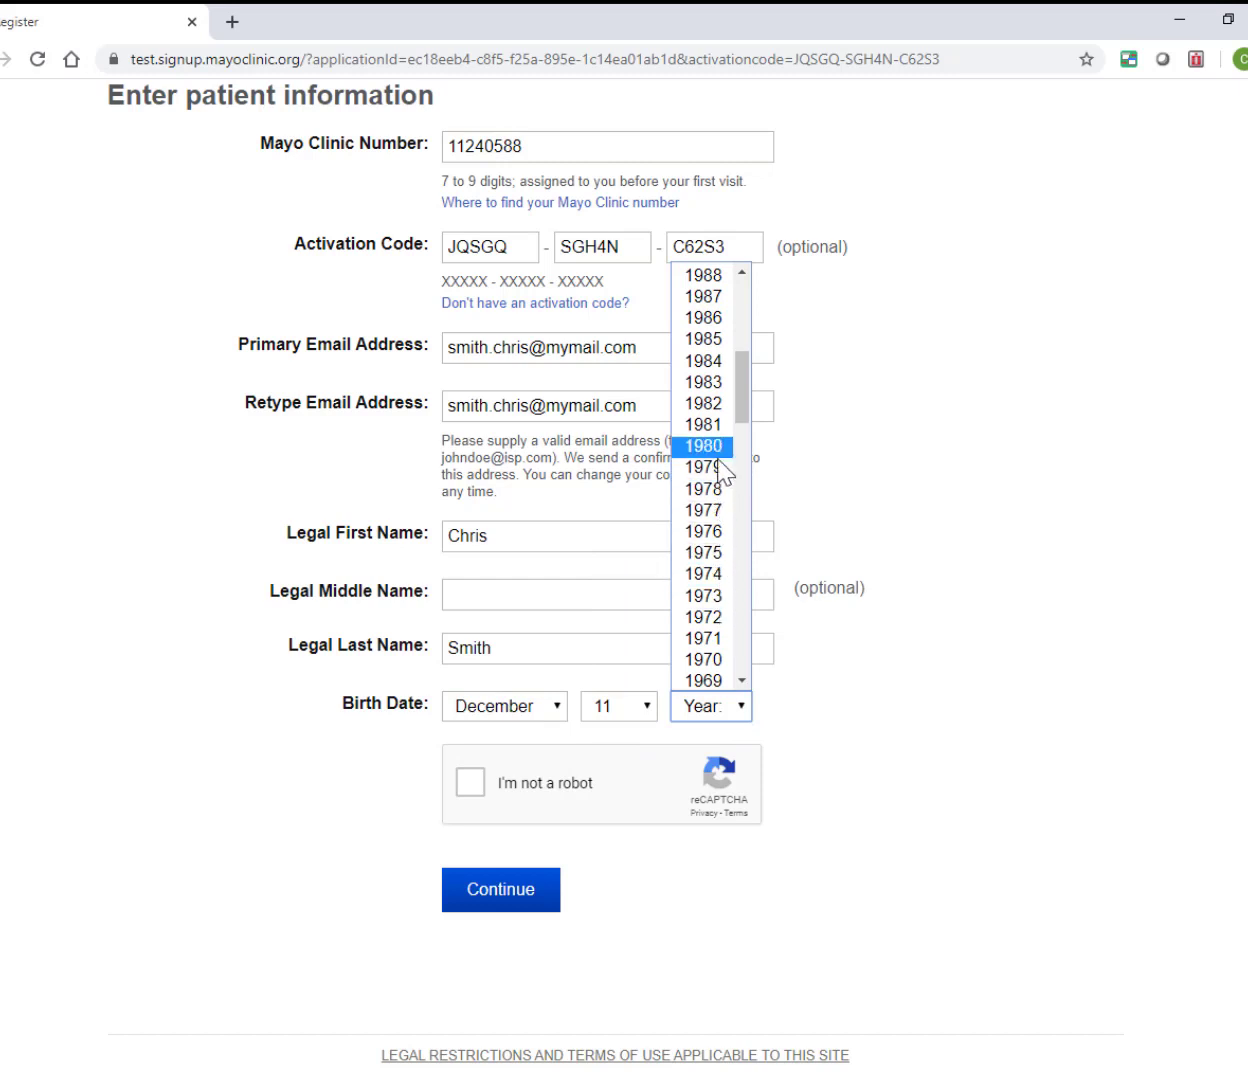
{"action": "left_click", "coordinate": [700, 446]}
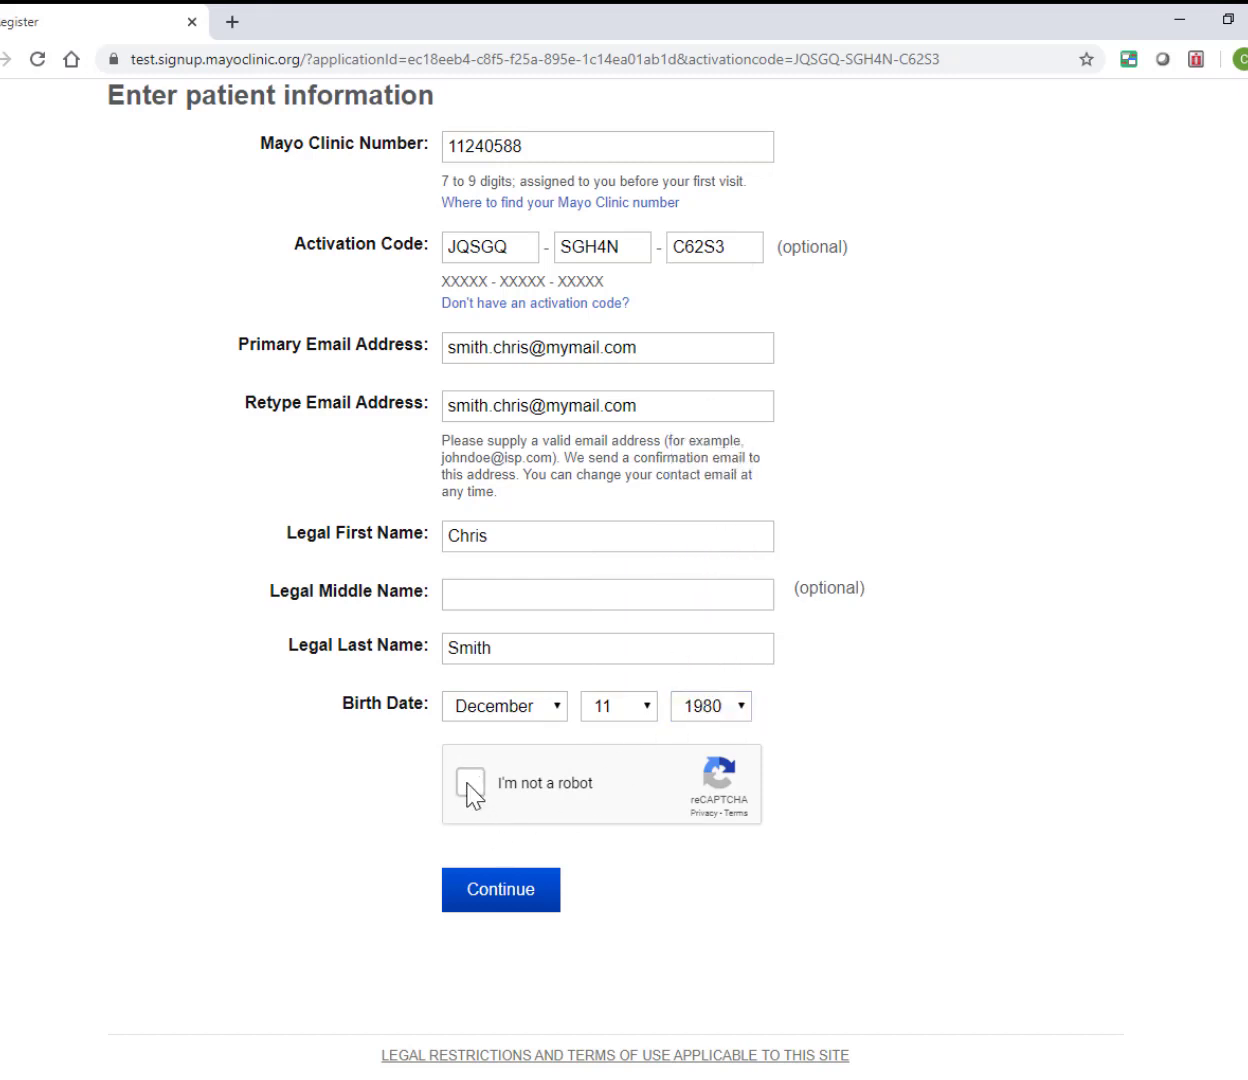
Step: Confirm I'm not a robot and continue to account profile setup
{"action": "left_click", "coordinate": [468, 785]}
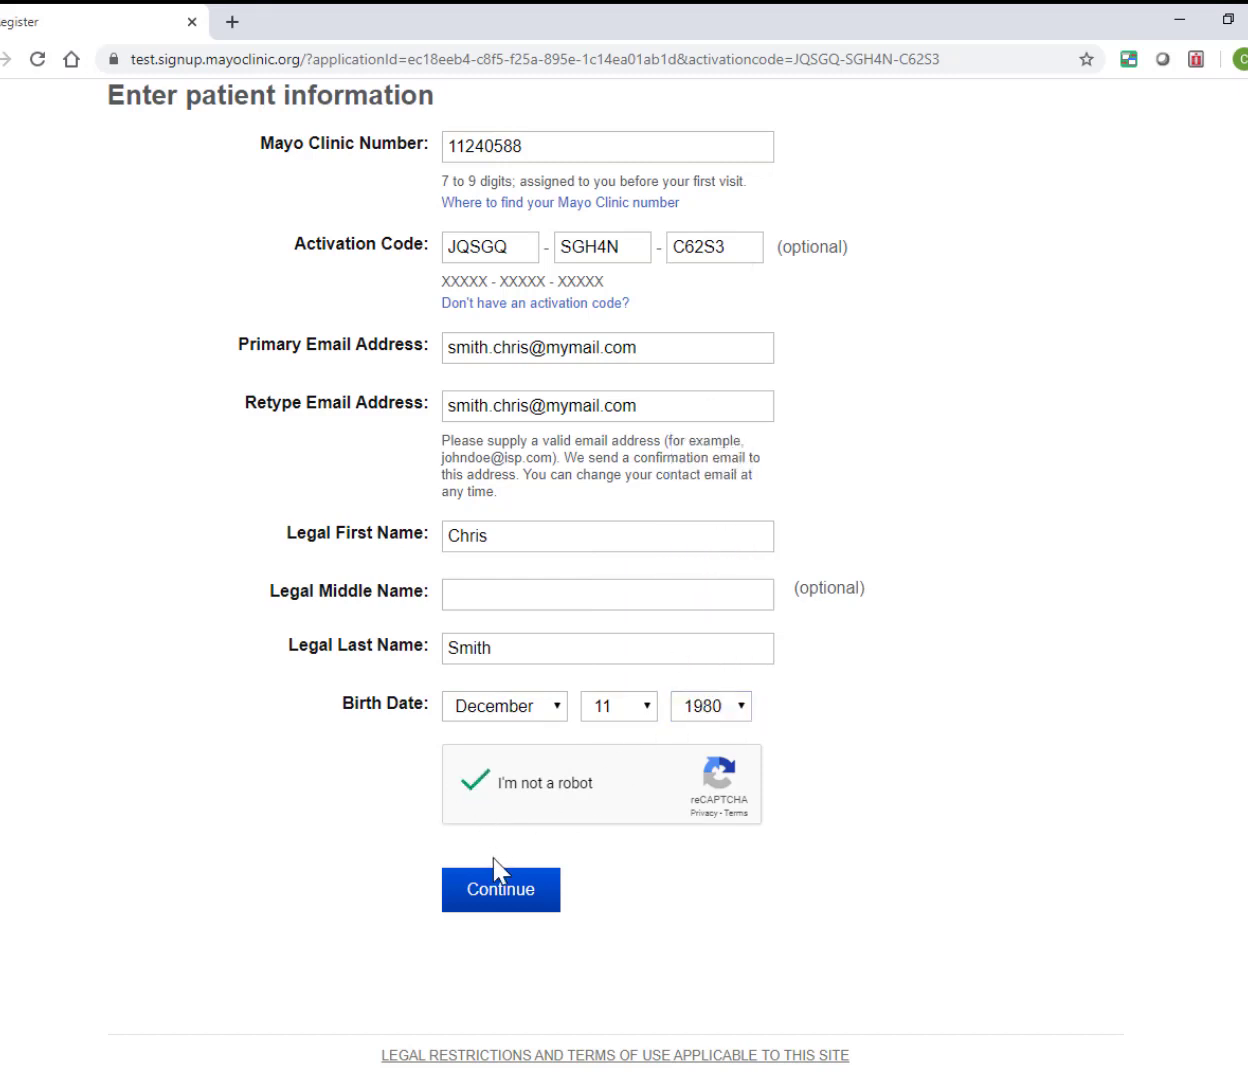
{"action": "left_click", "coordinate": [500, 889]}
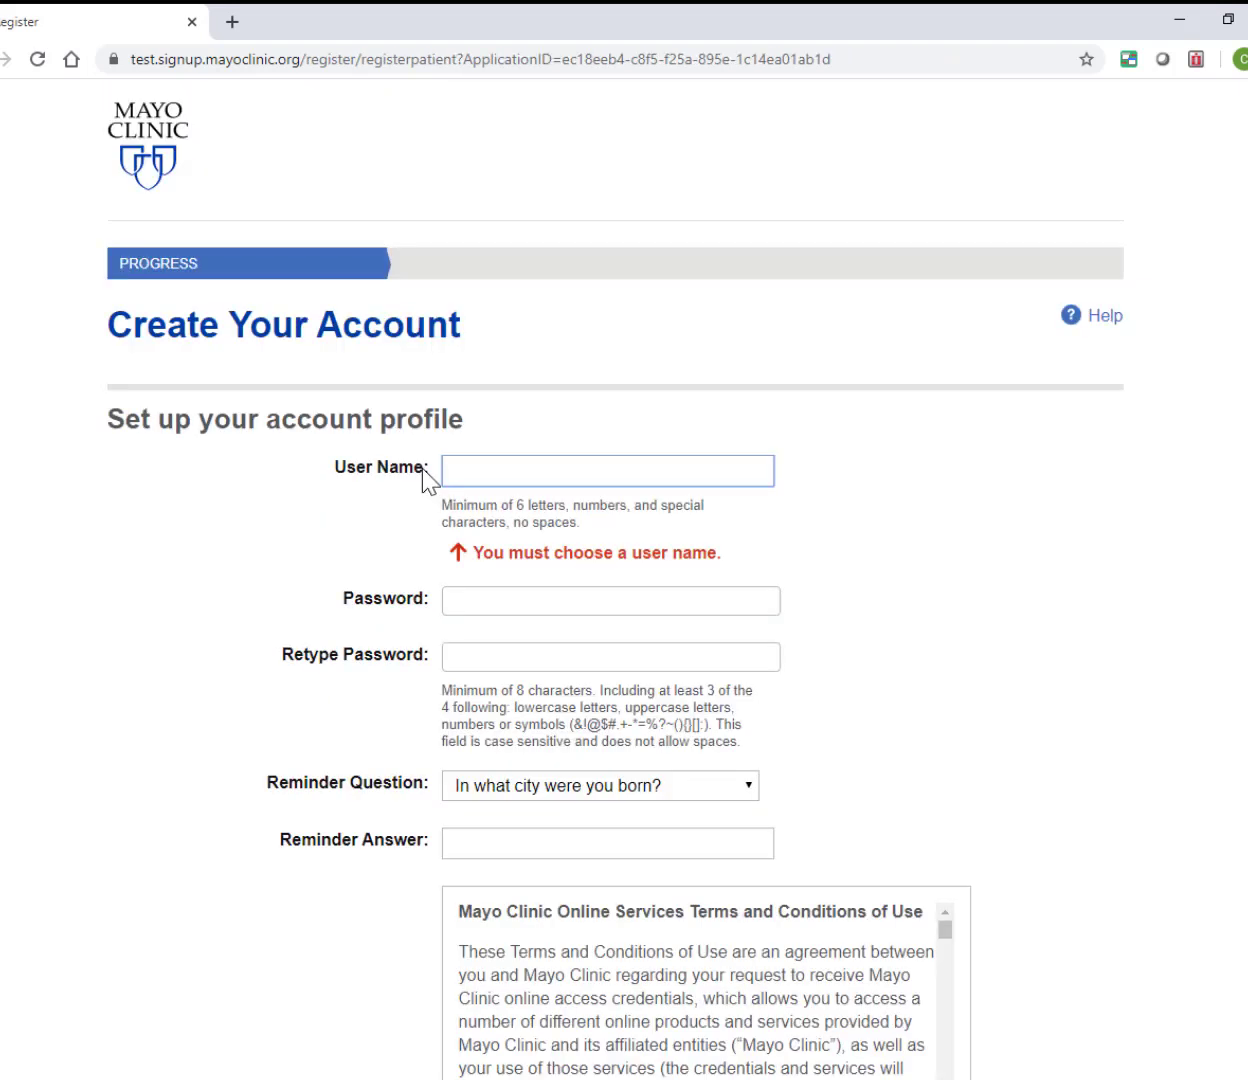
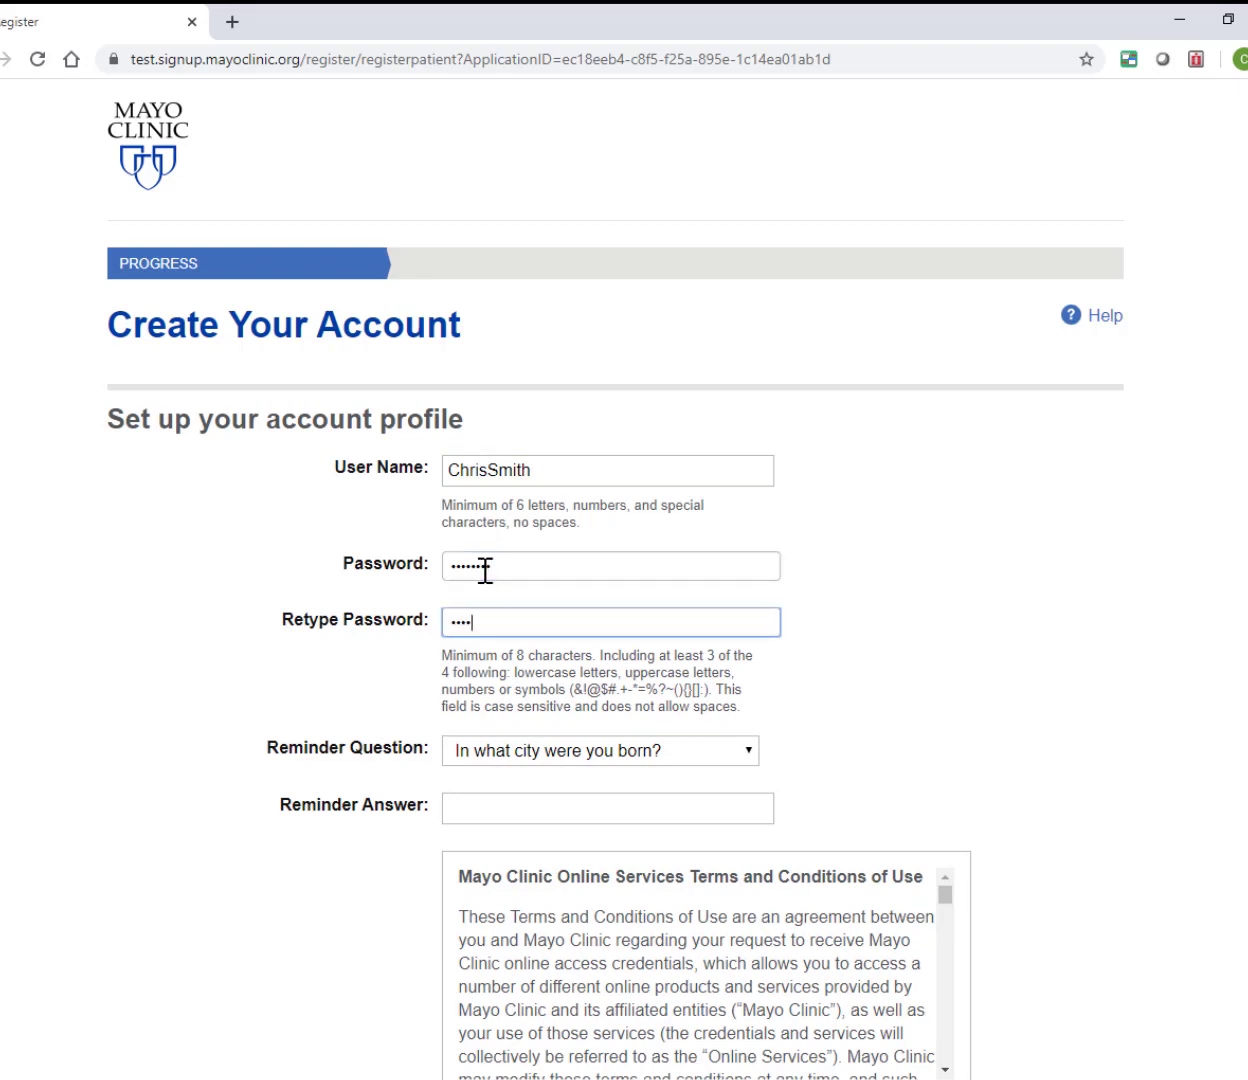
{"action": "type", "text": "••••"}
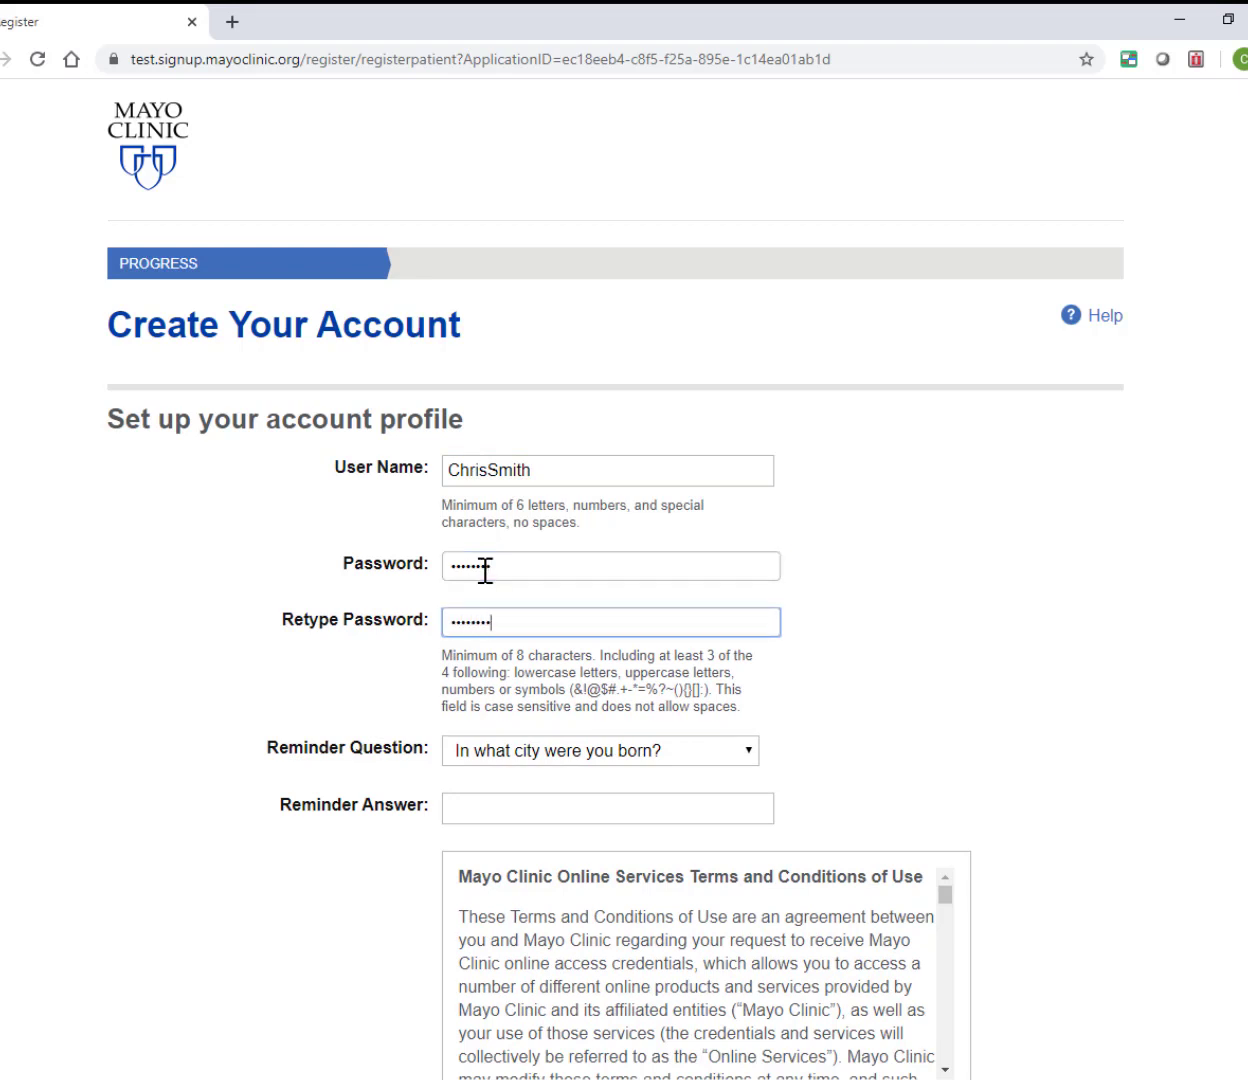
{"action": "left_click", "coordinate": [599, 750]}
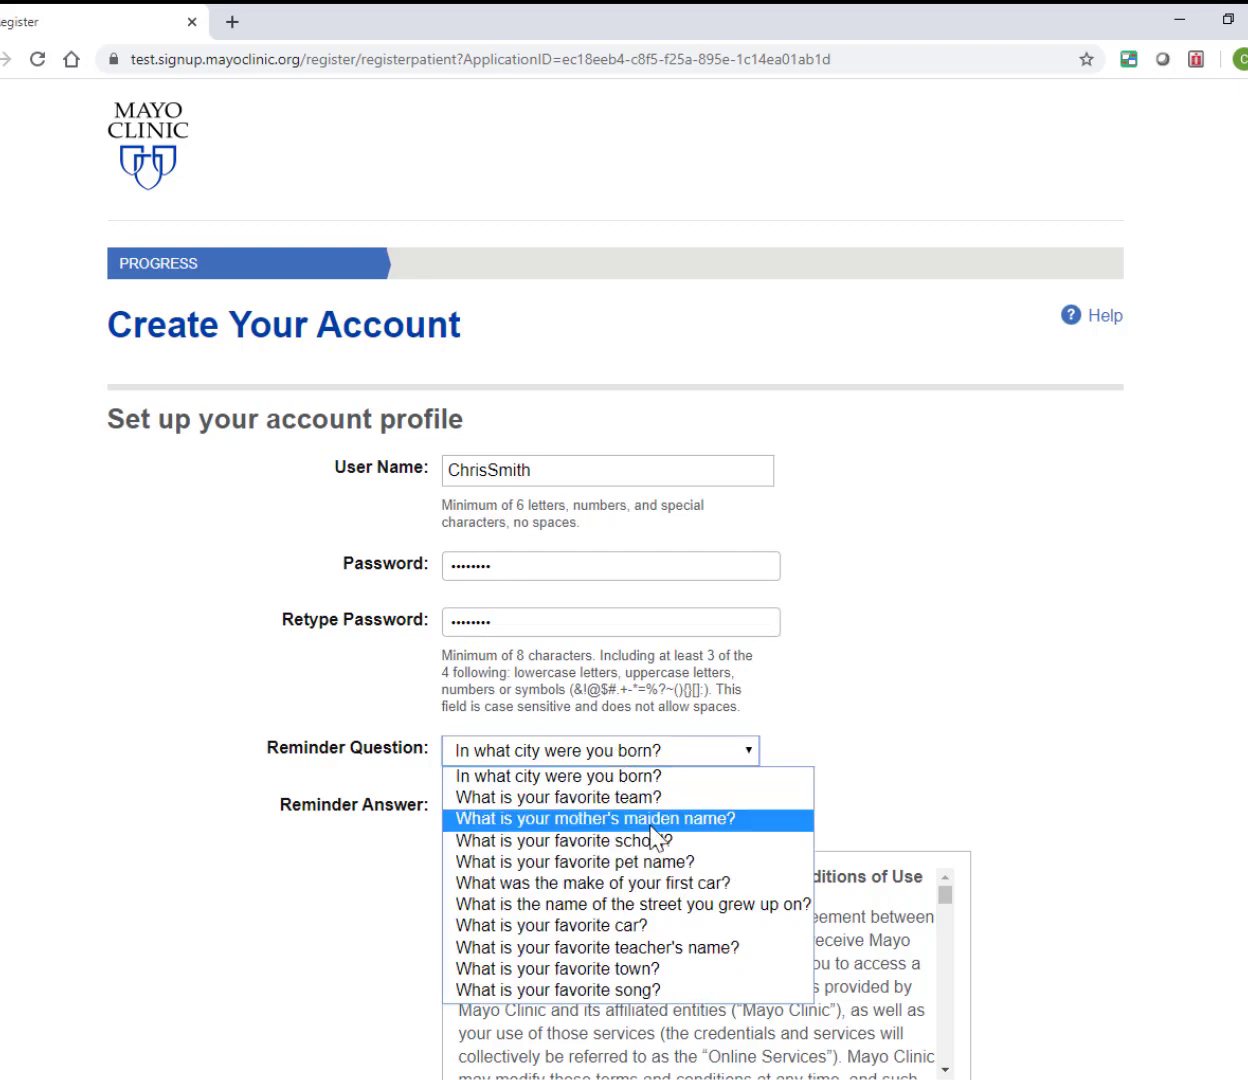
{"action": "left_click", "coordinate": [599, 818]}
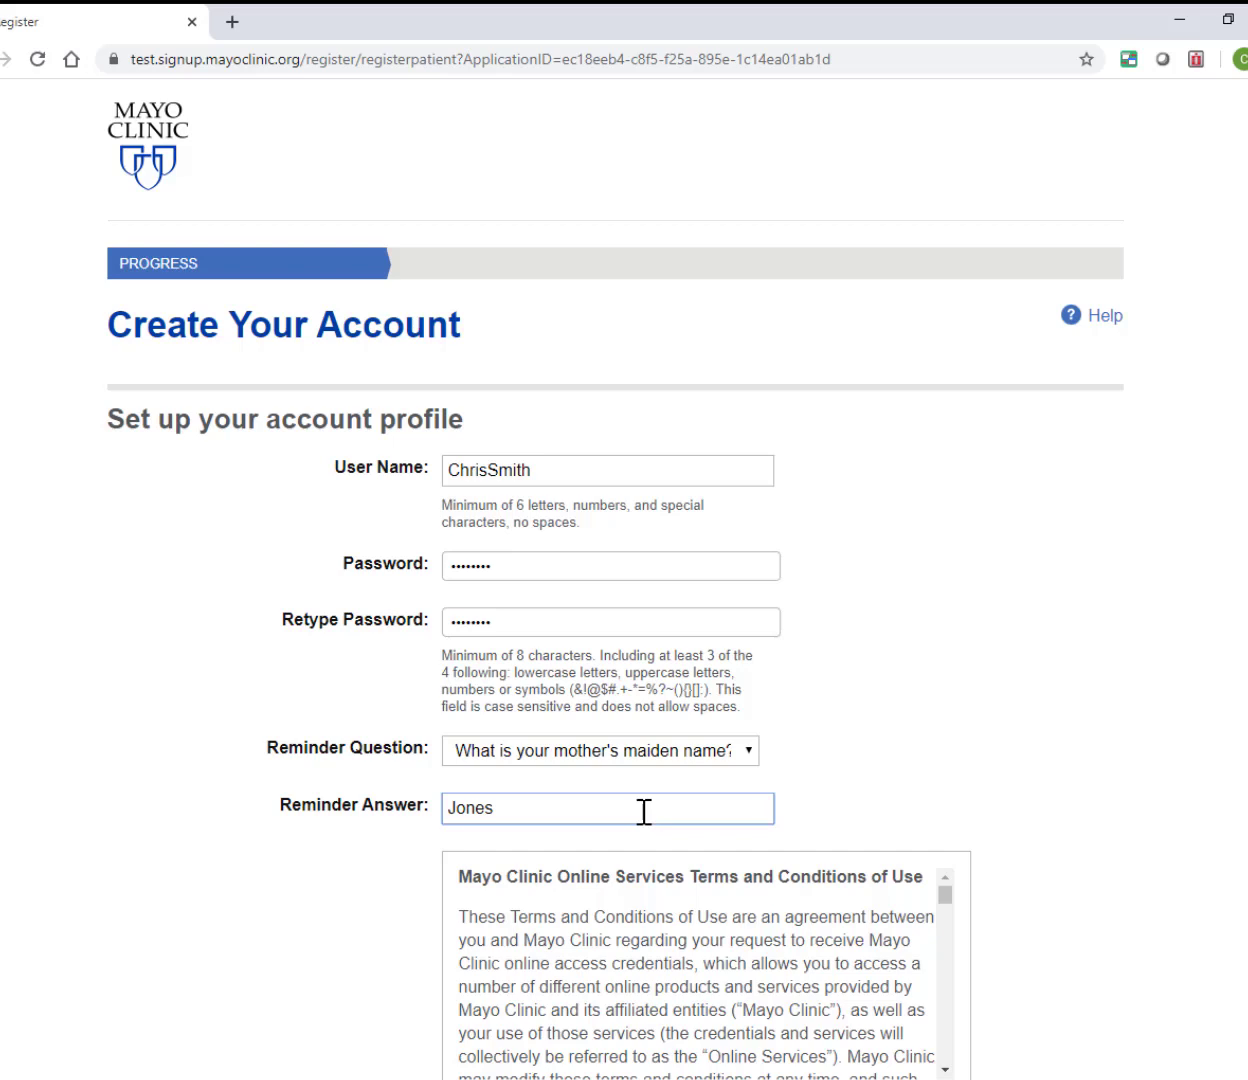
Step: Read through the terms and conditions, agree to them, and continue with the profile
{"action": "scroll", "scroll_direction": "down", "scroll_amount": 3}
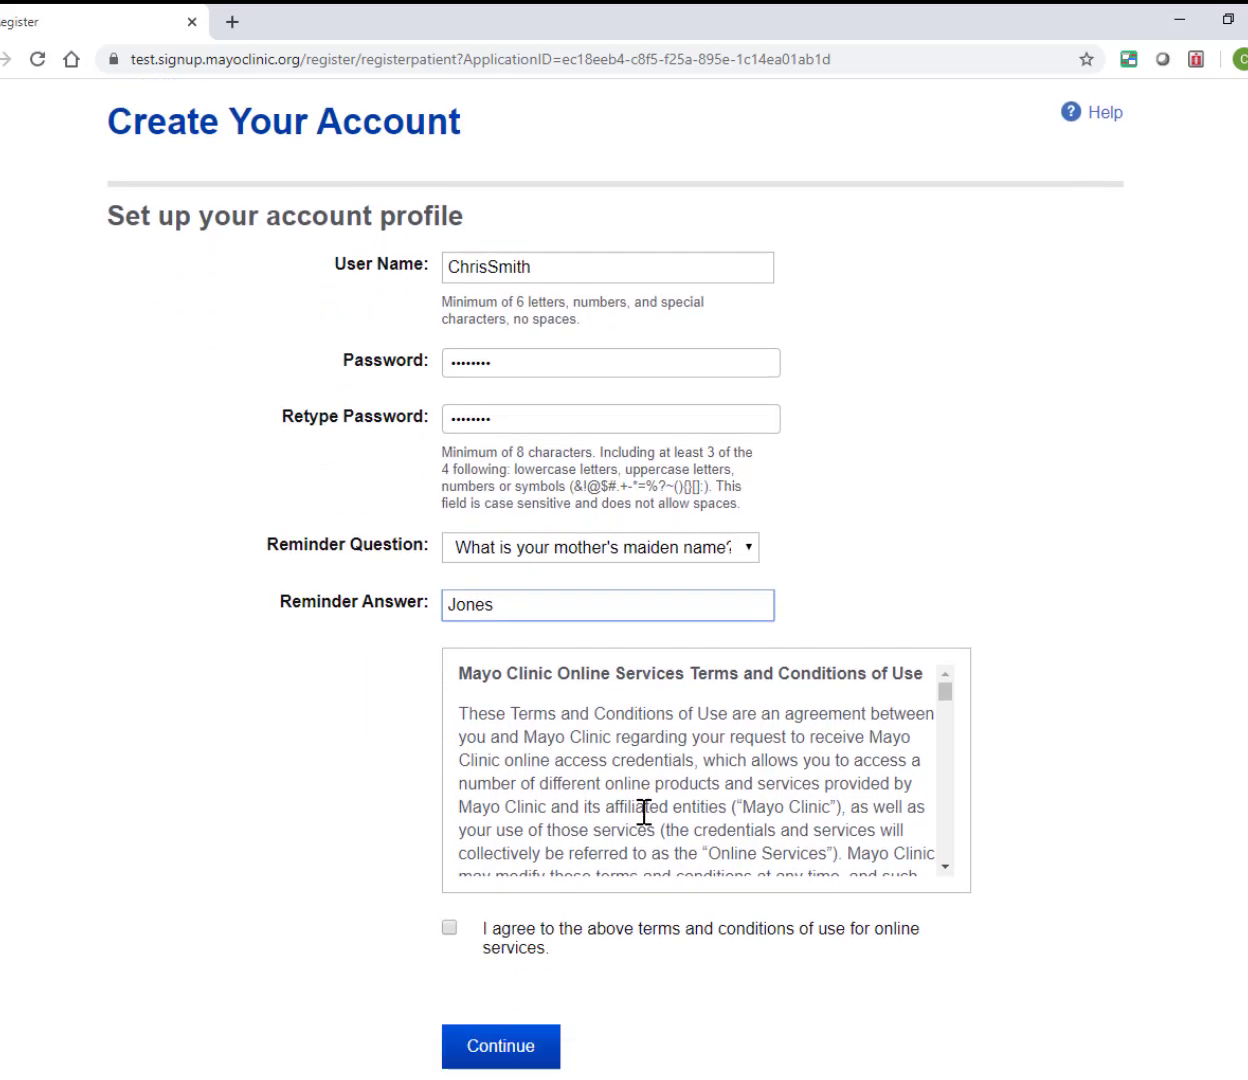
{"action": "scroll", "scroll_direction": "down", "scroll_amount": 3}
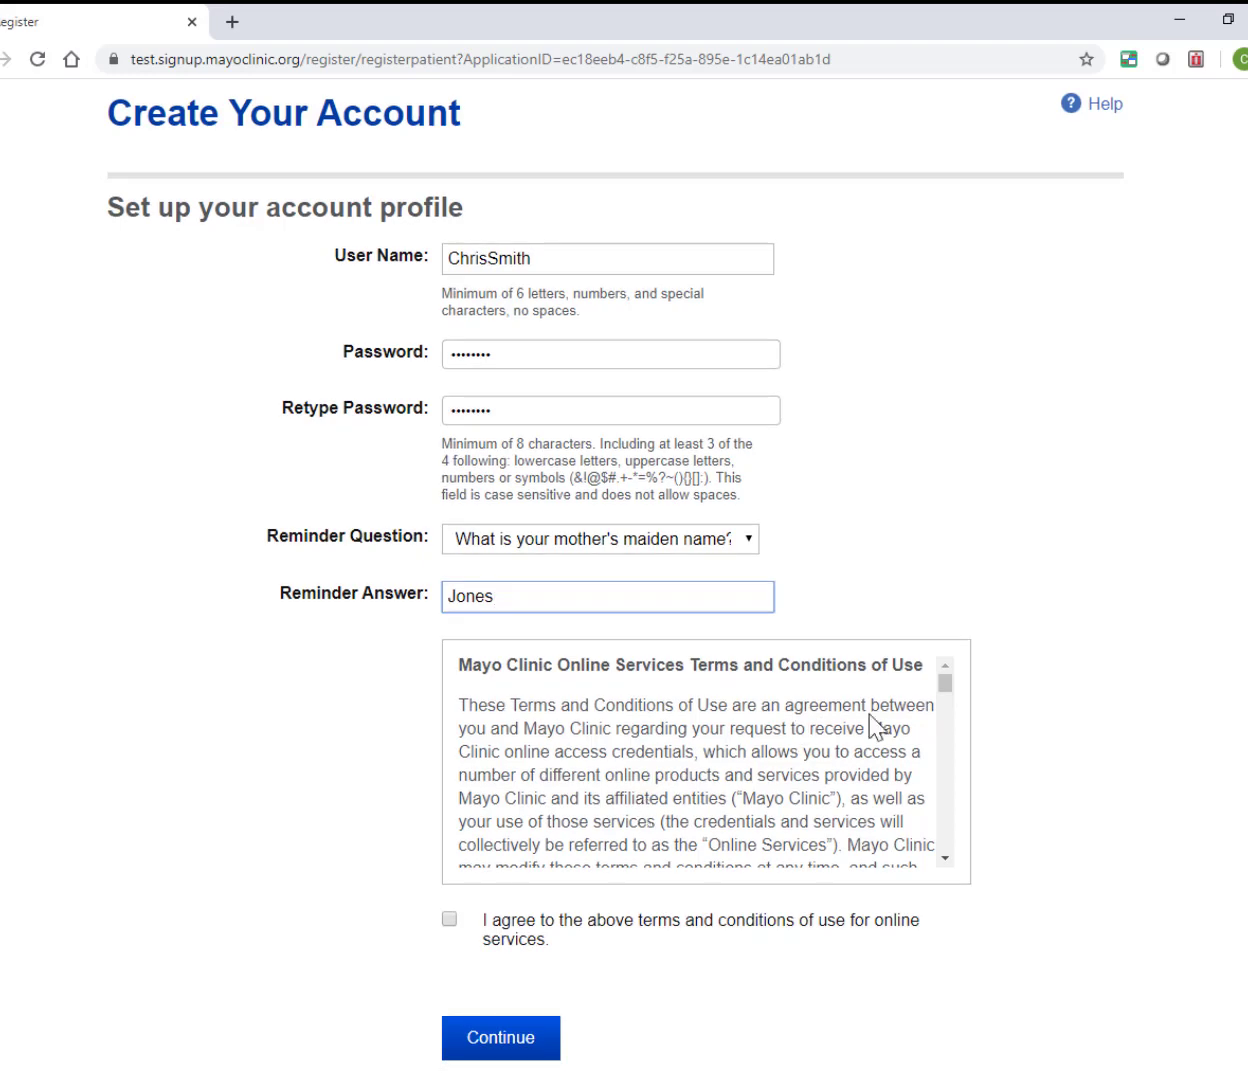
{"action": "scroll", "scroll_direction": "down", "scroll_amount": 3}
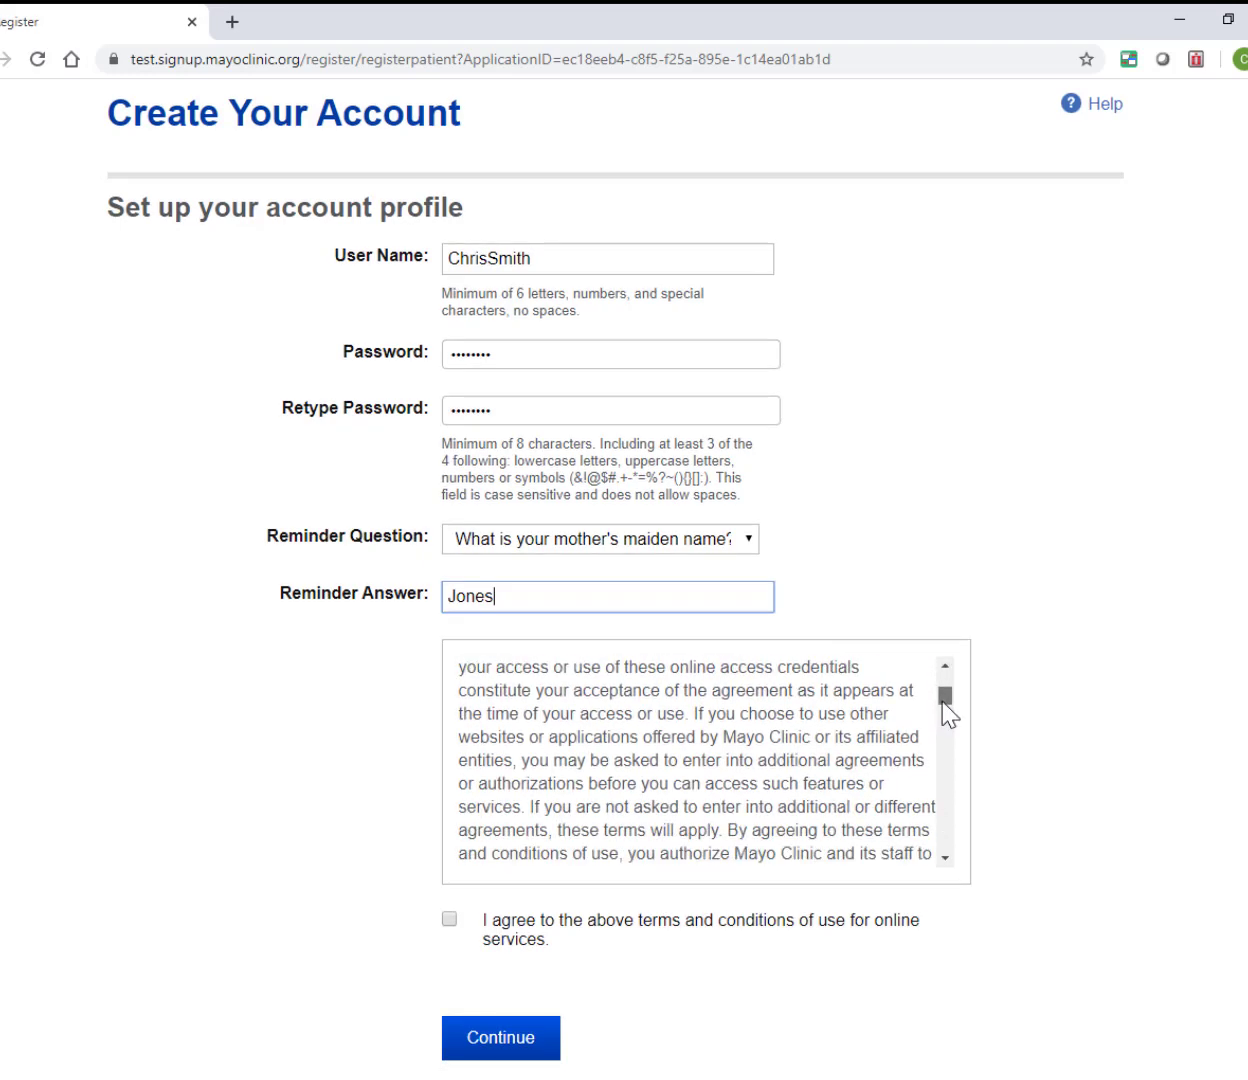
{"action": "scroll", "scroll_direction": "down", "scroll_amount": 3}
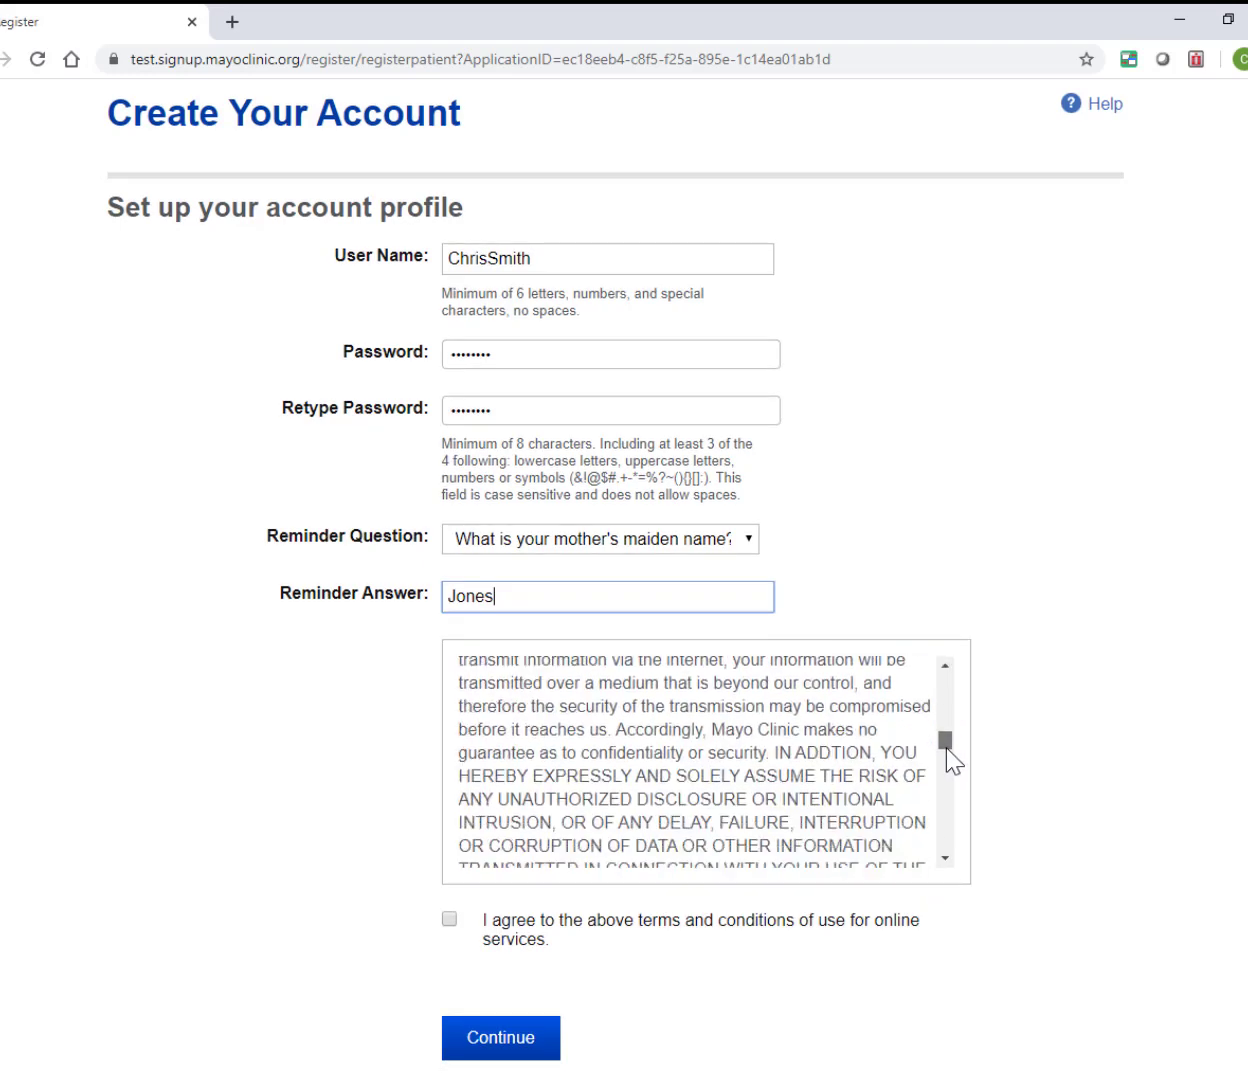
{"action": "scroll", "scroll_direction": "down", "scroll_amount": 3}
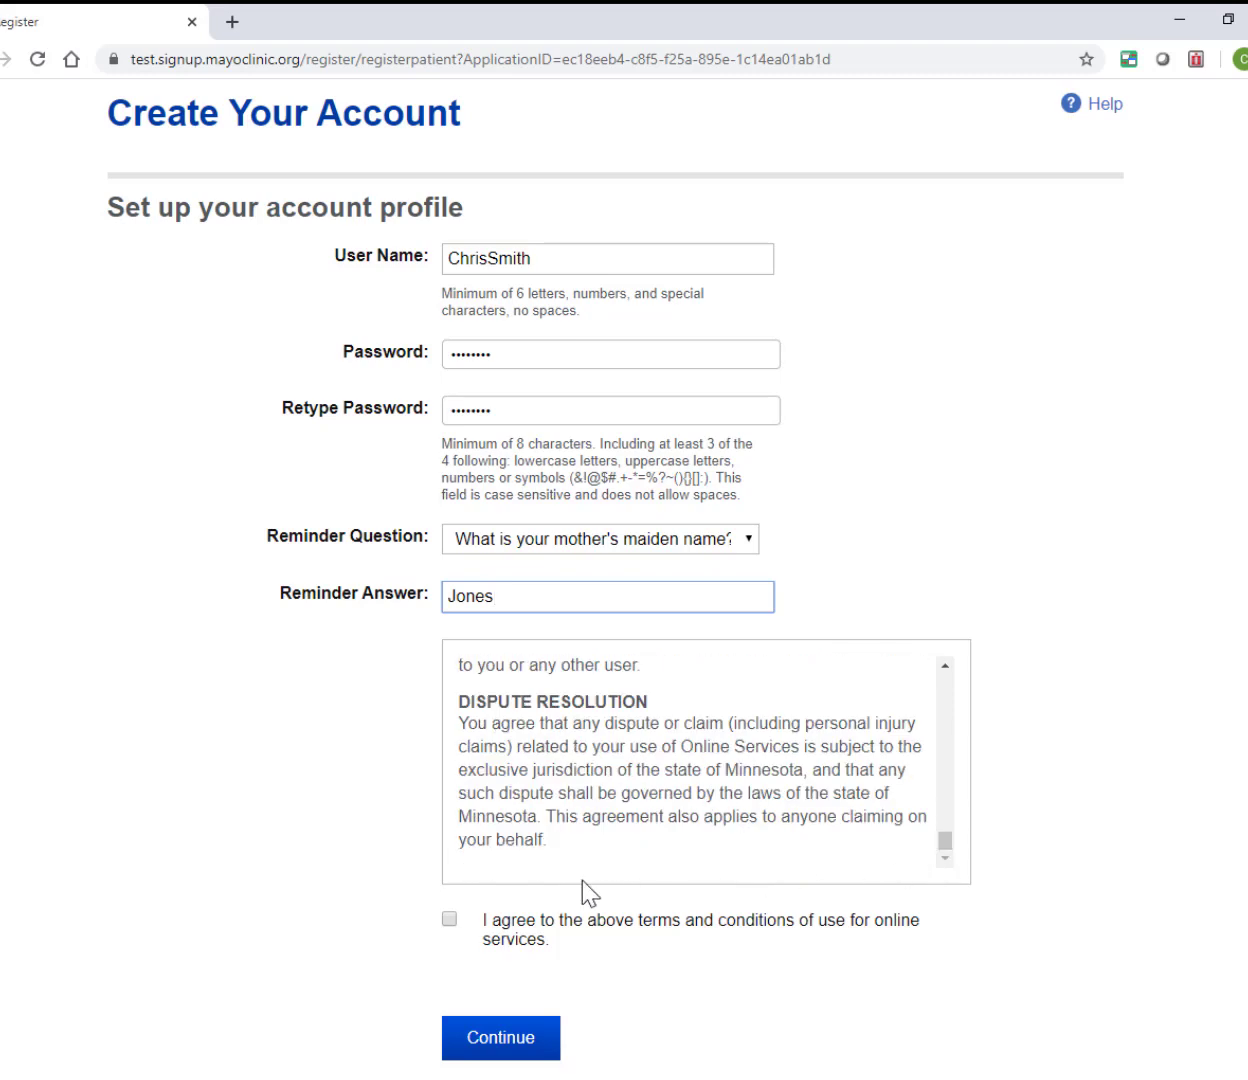
{"action": "left_click", "coordinate": [449, 919]}
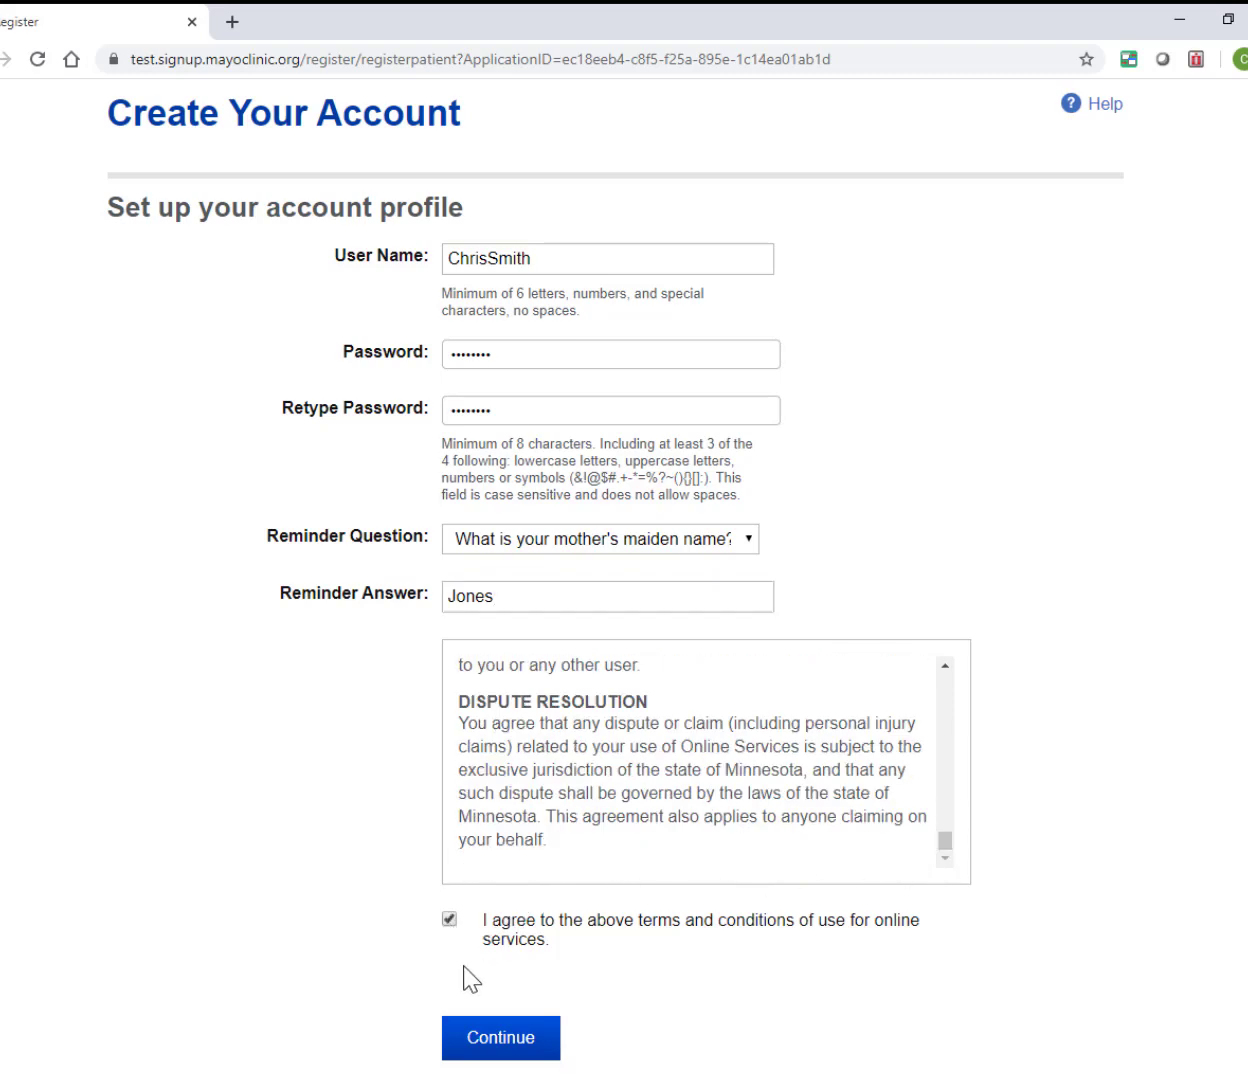
{"action": "left_click", "coordinate": [500, 1037]}
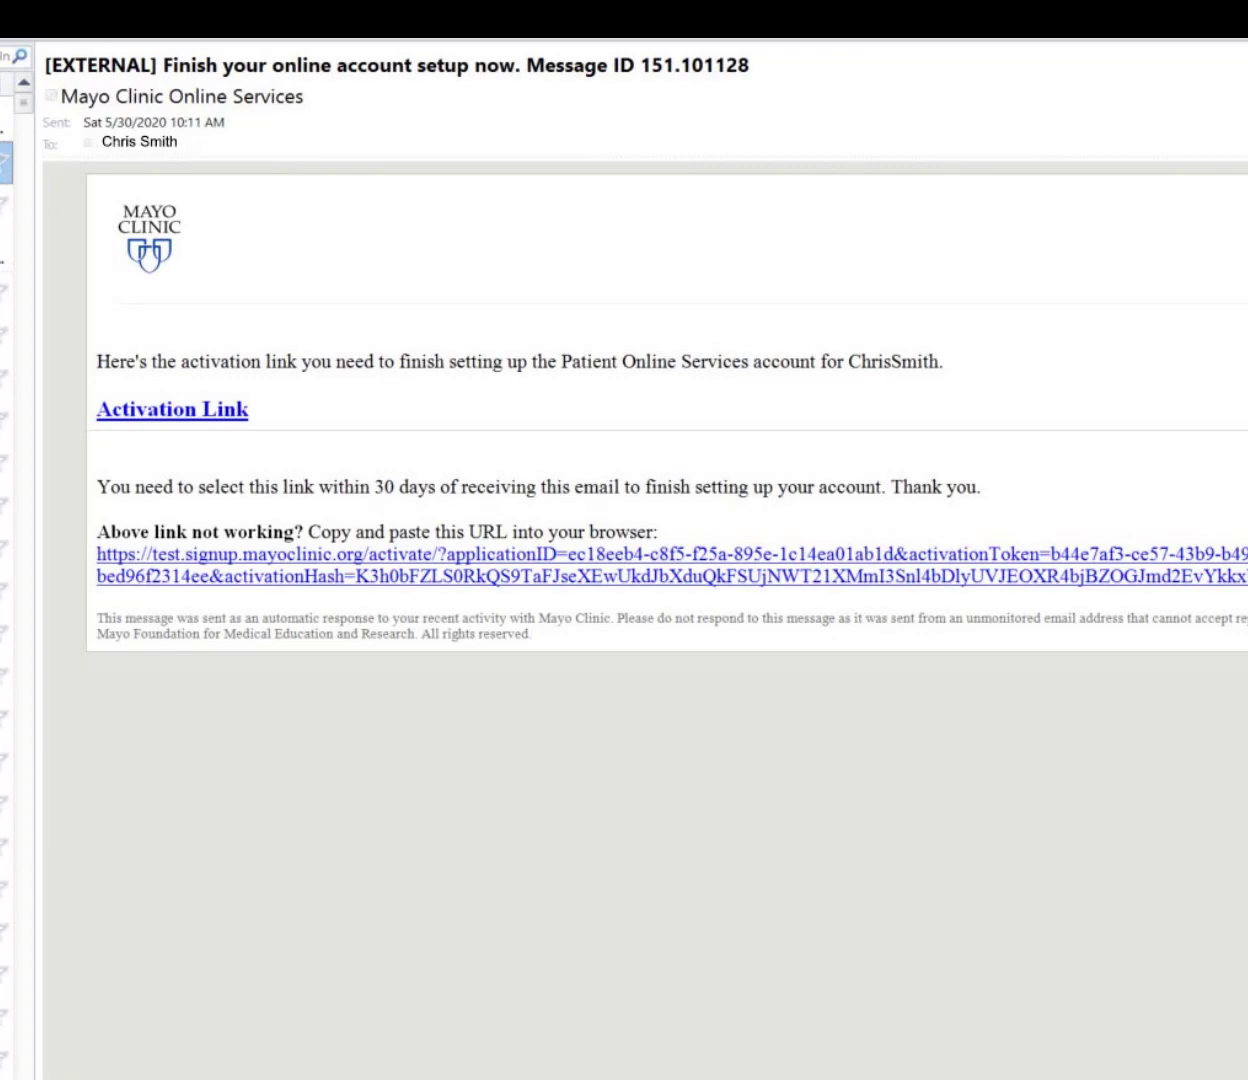
Step: Follow the activation link in the 'Finish your online account setup now' email
{"action": "left_click", "coordinate": [172, 410]}
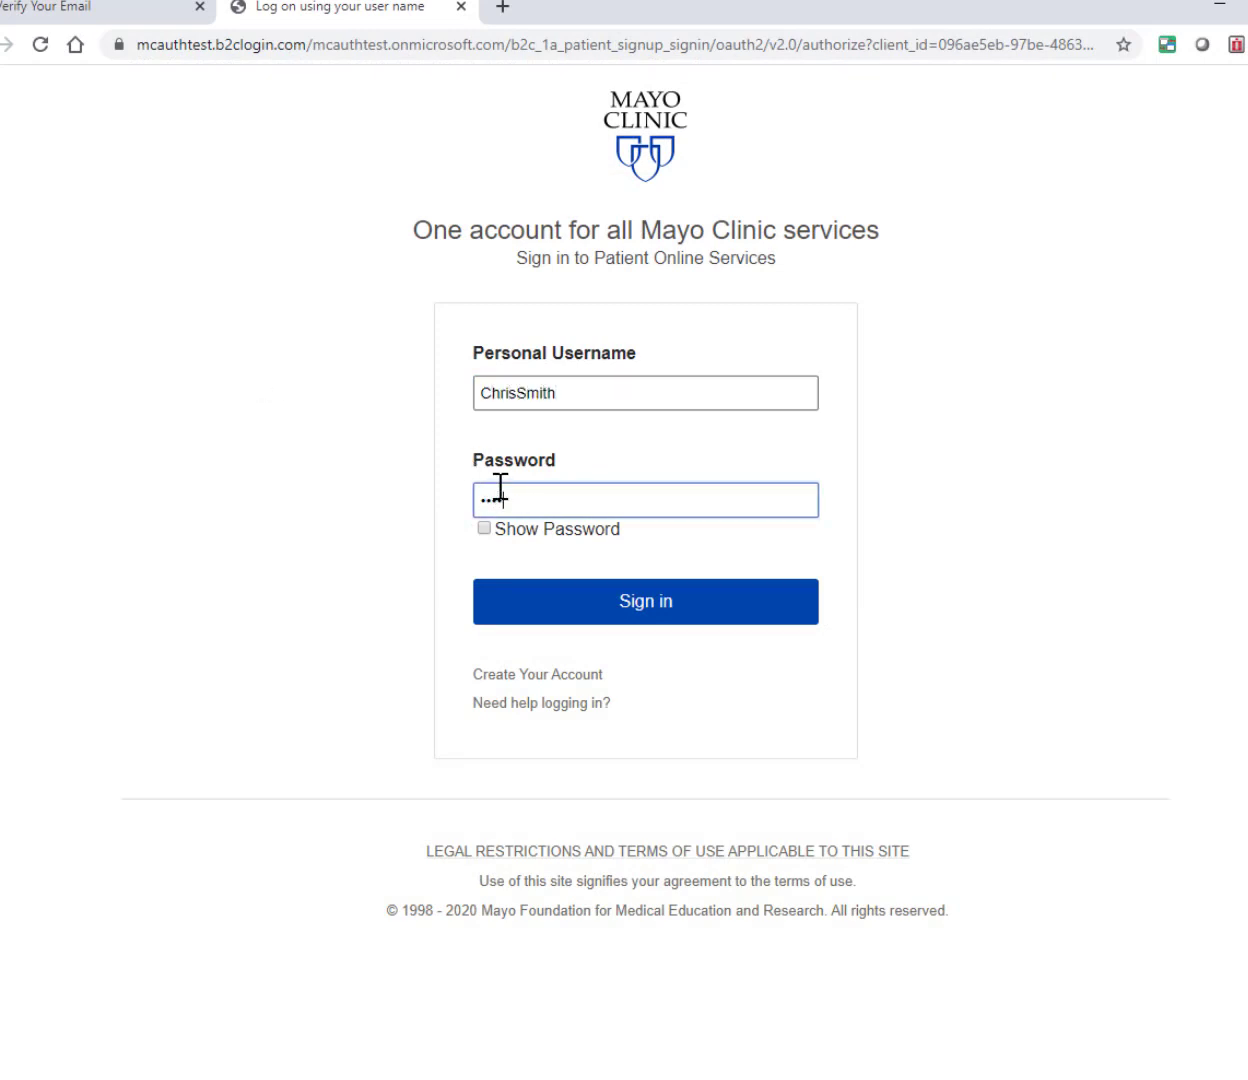
{"action": "left_click", "coordinate": [645, 601]}
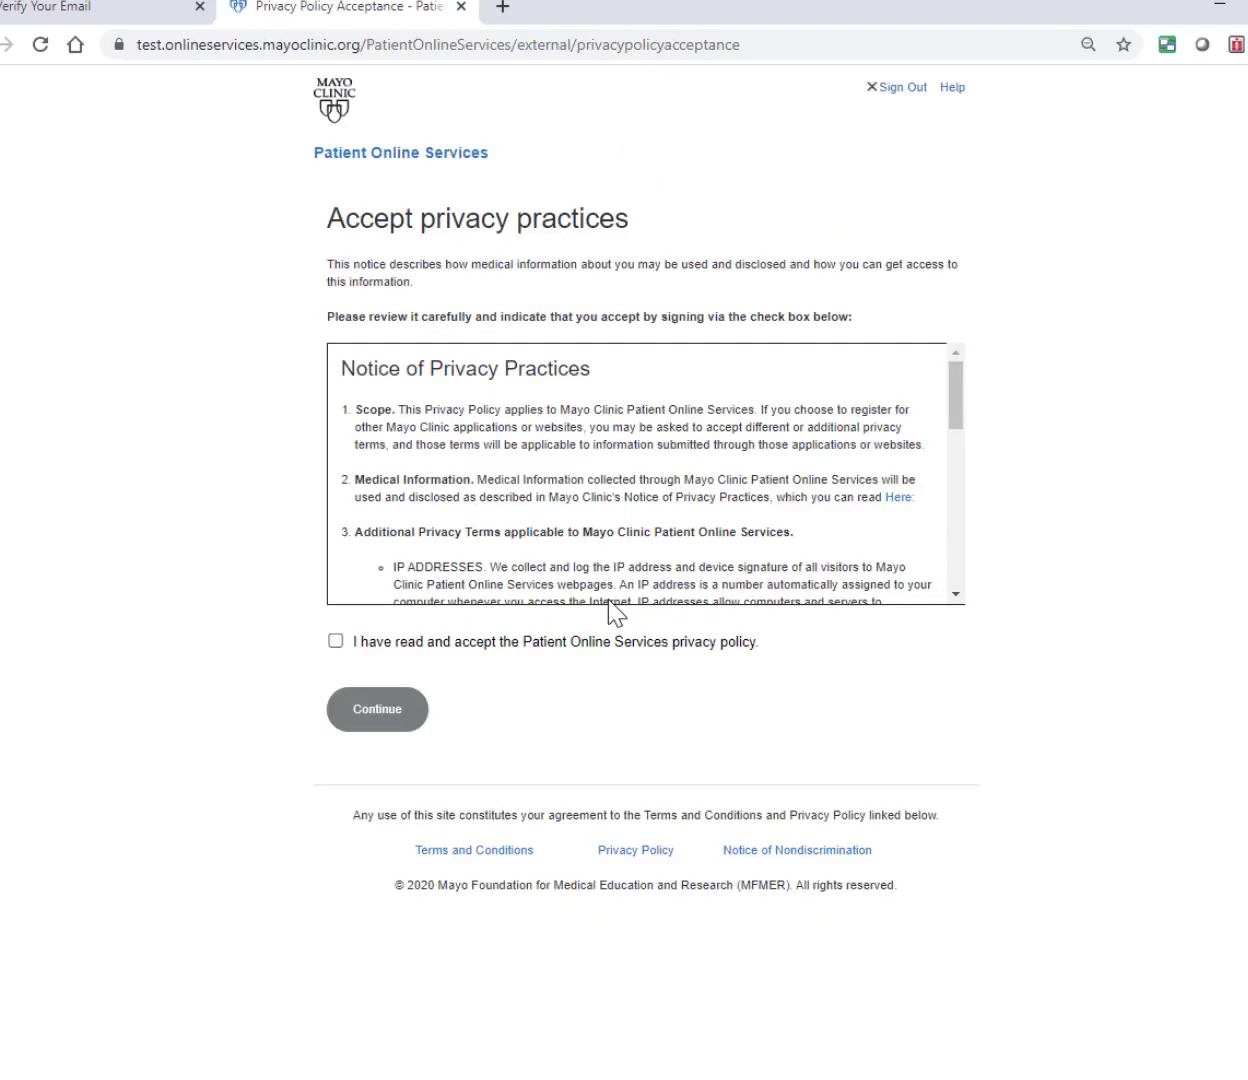
{"action": "mouse_move", "coordinate": [625, 562]}
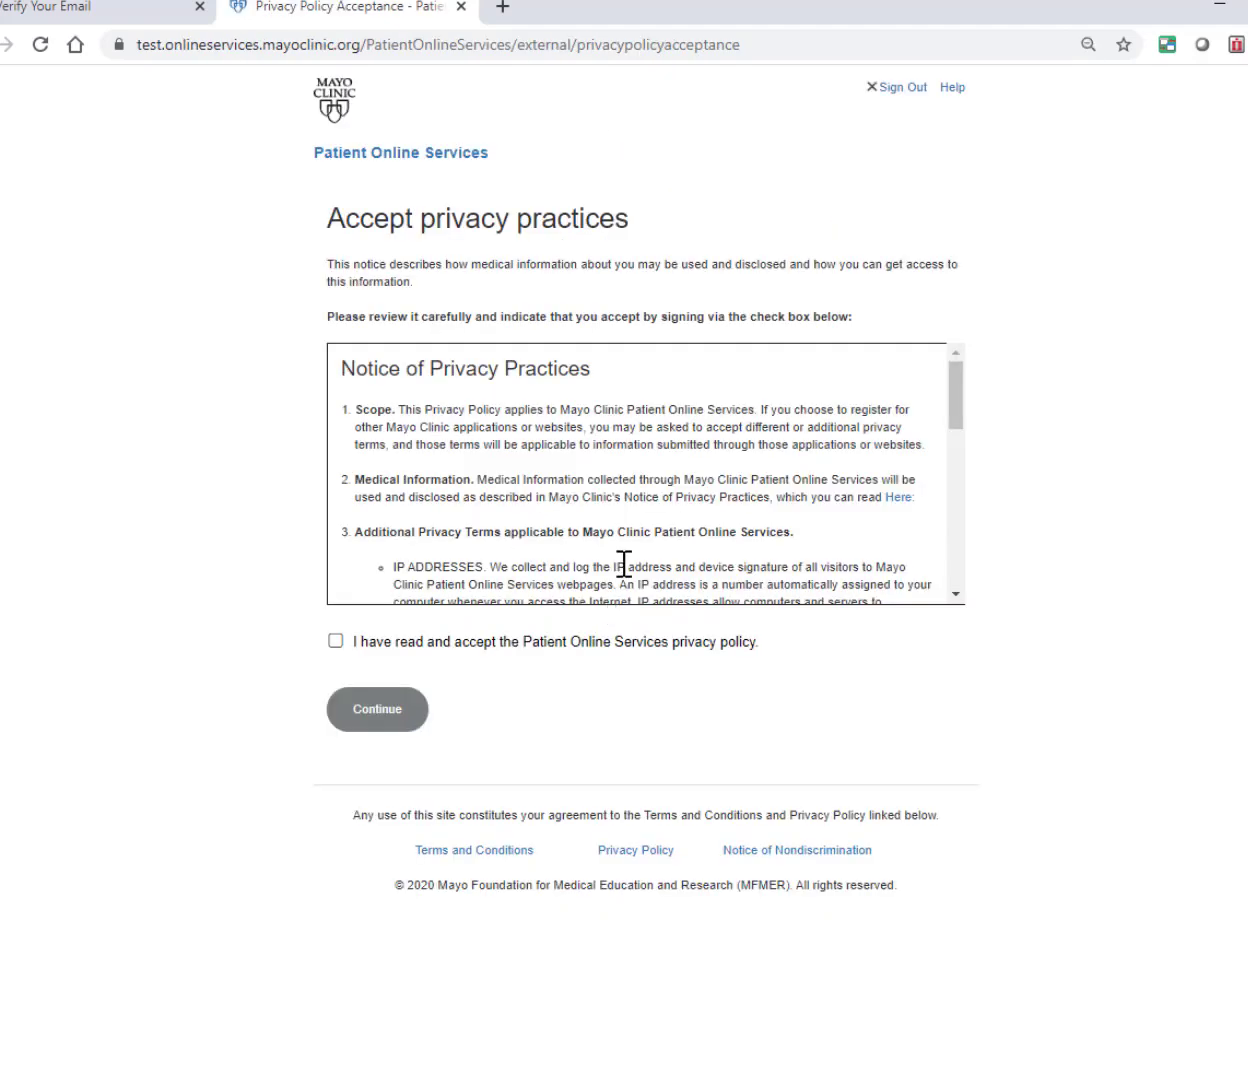
{"action": "scroll", "scroll_direction": "down", "scroll_amount": 3}
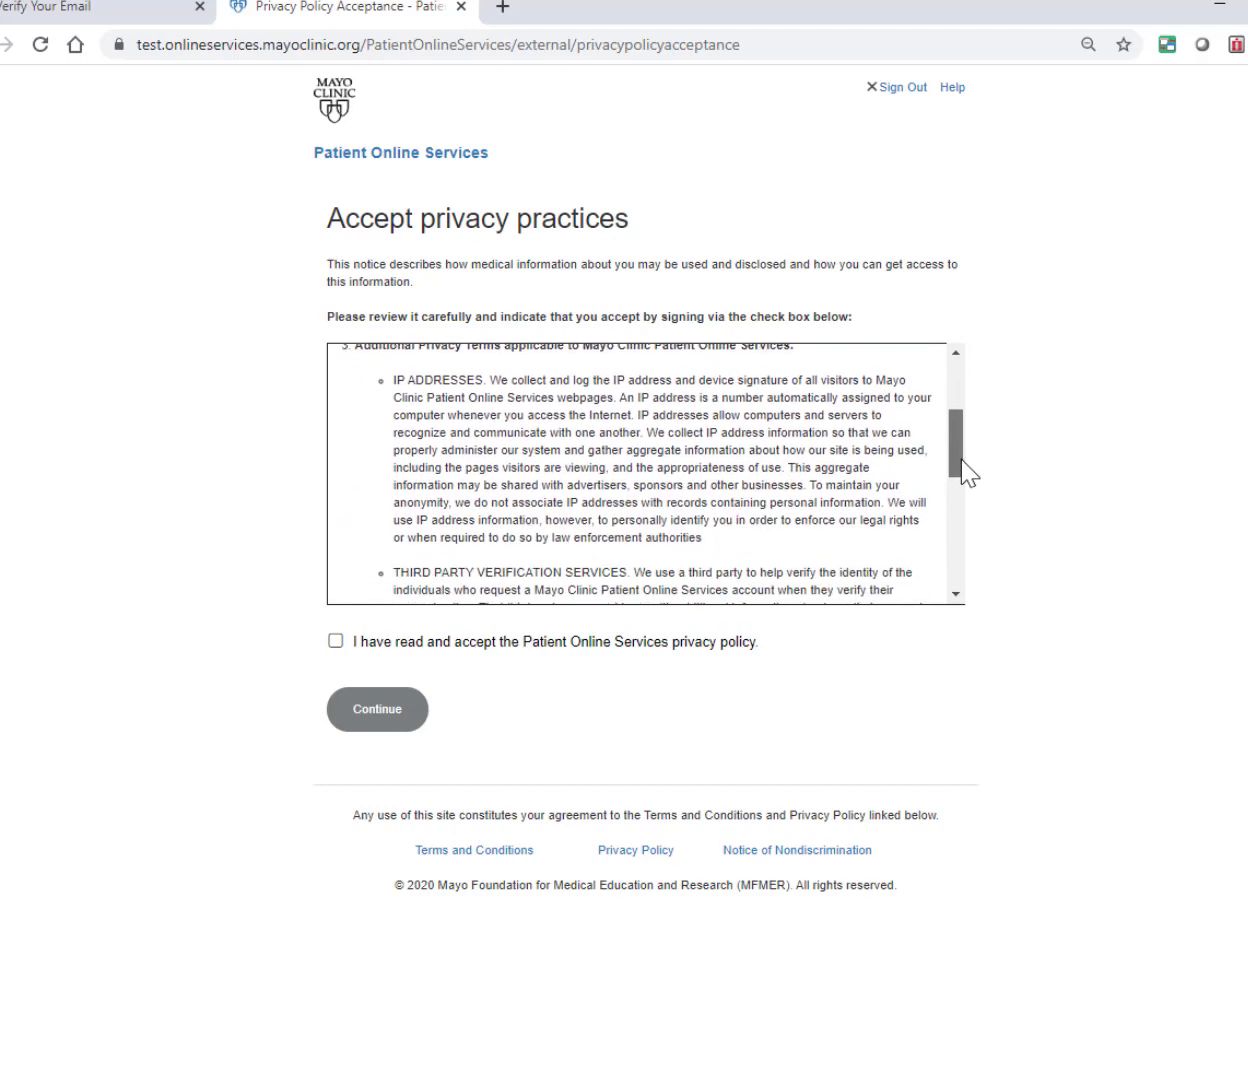
{"action": "scroll", "scroll_direction": "down", "scroll_amount": 3}
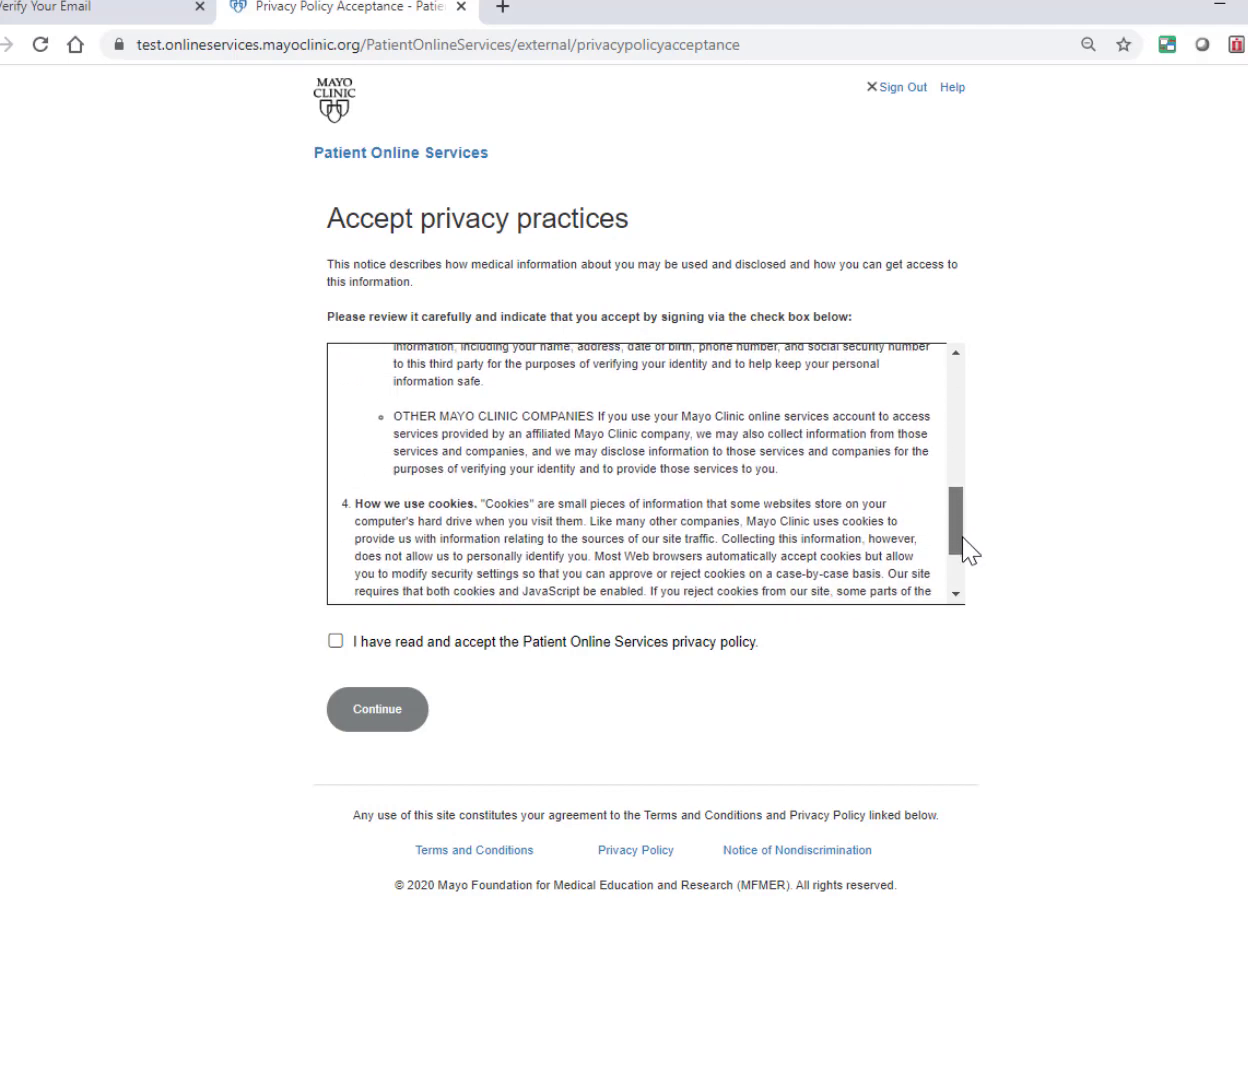
{"action": "scroll", "scroll_direction": "down", "scroll_amount": 3}
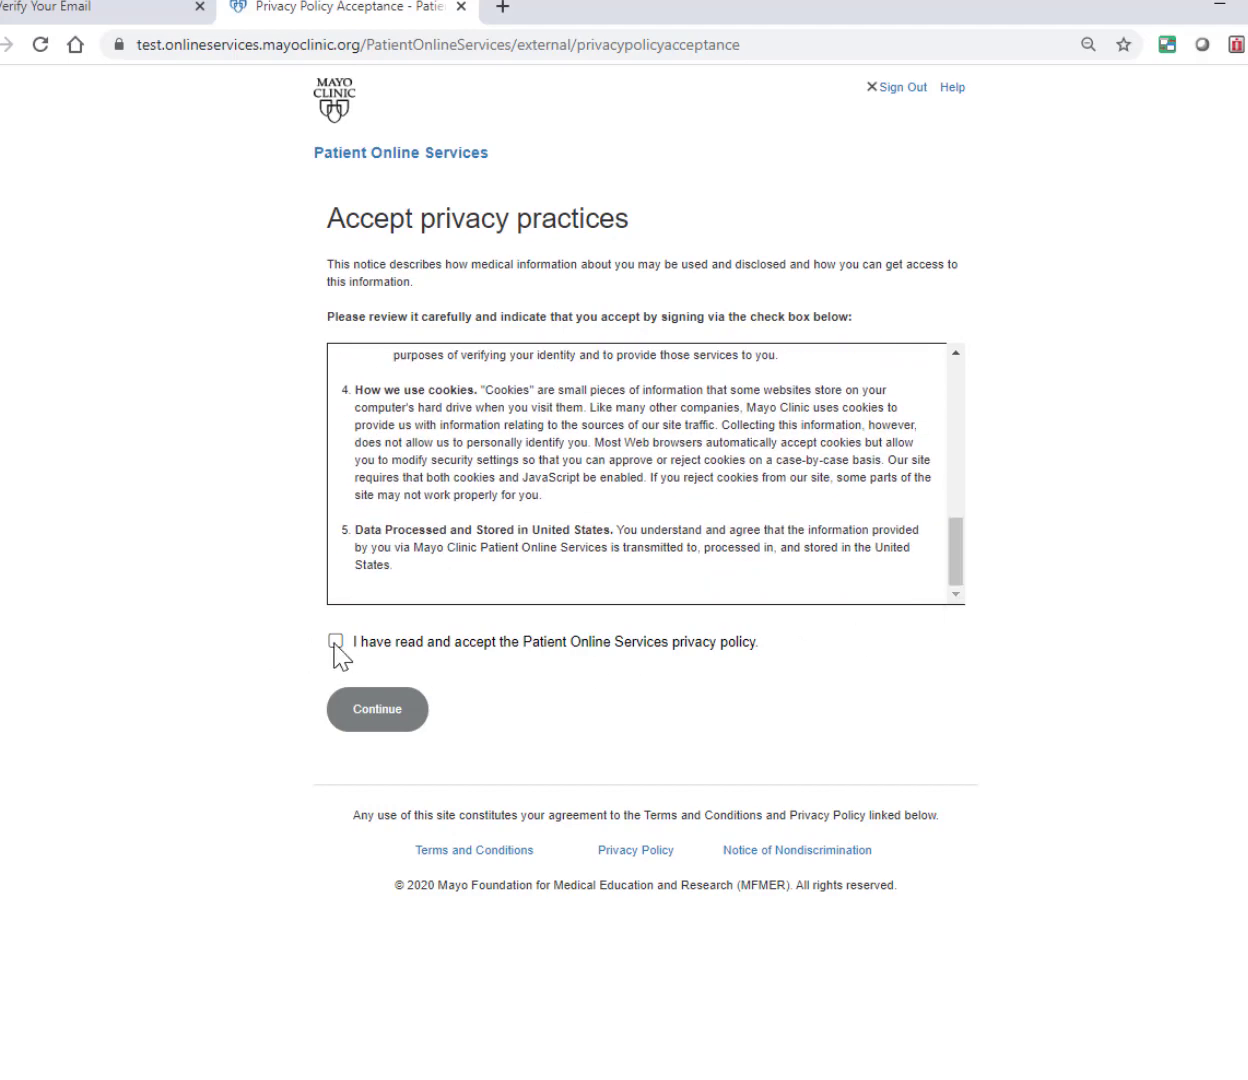
{"action": "left_click", "coordinate": [337, 642]}
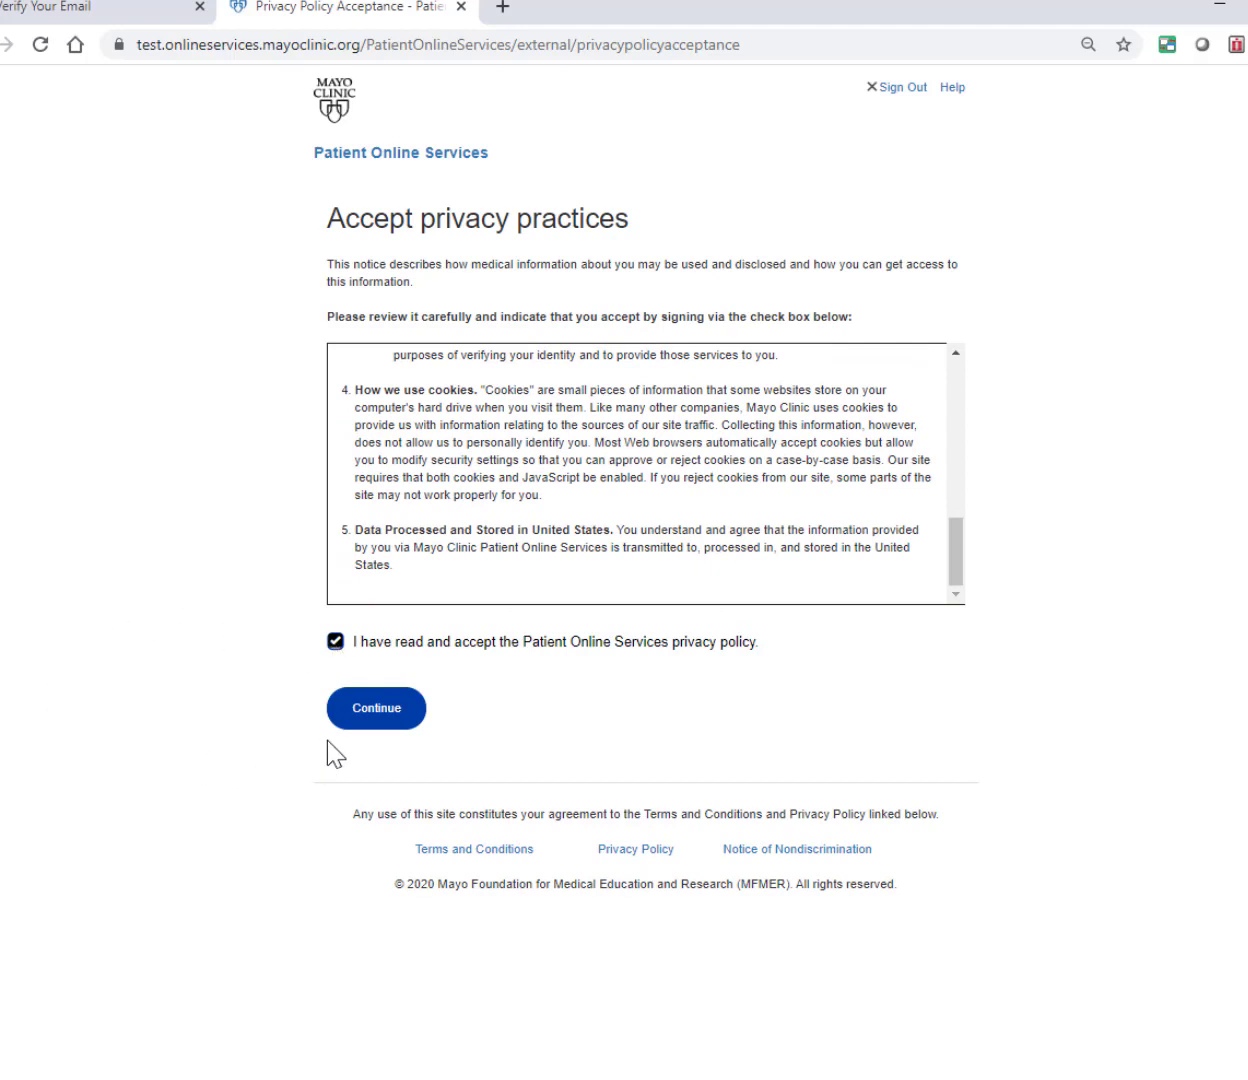
{"action": "mouse_move", "coordinate": [378, 732]}
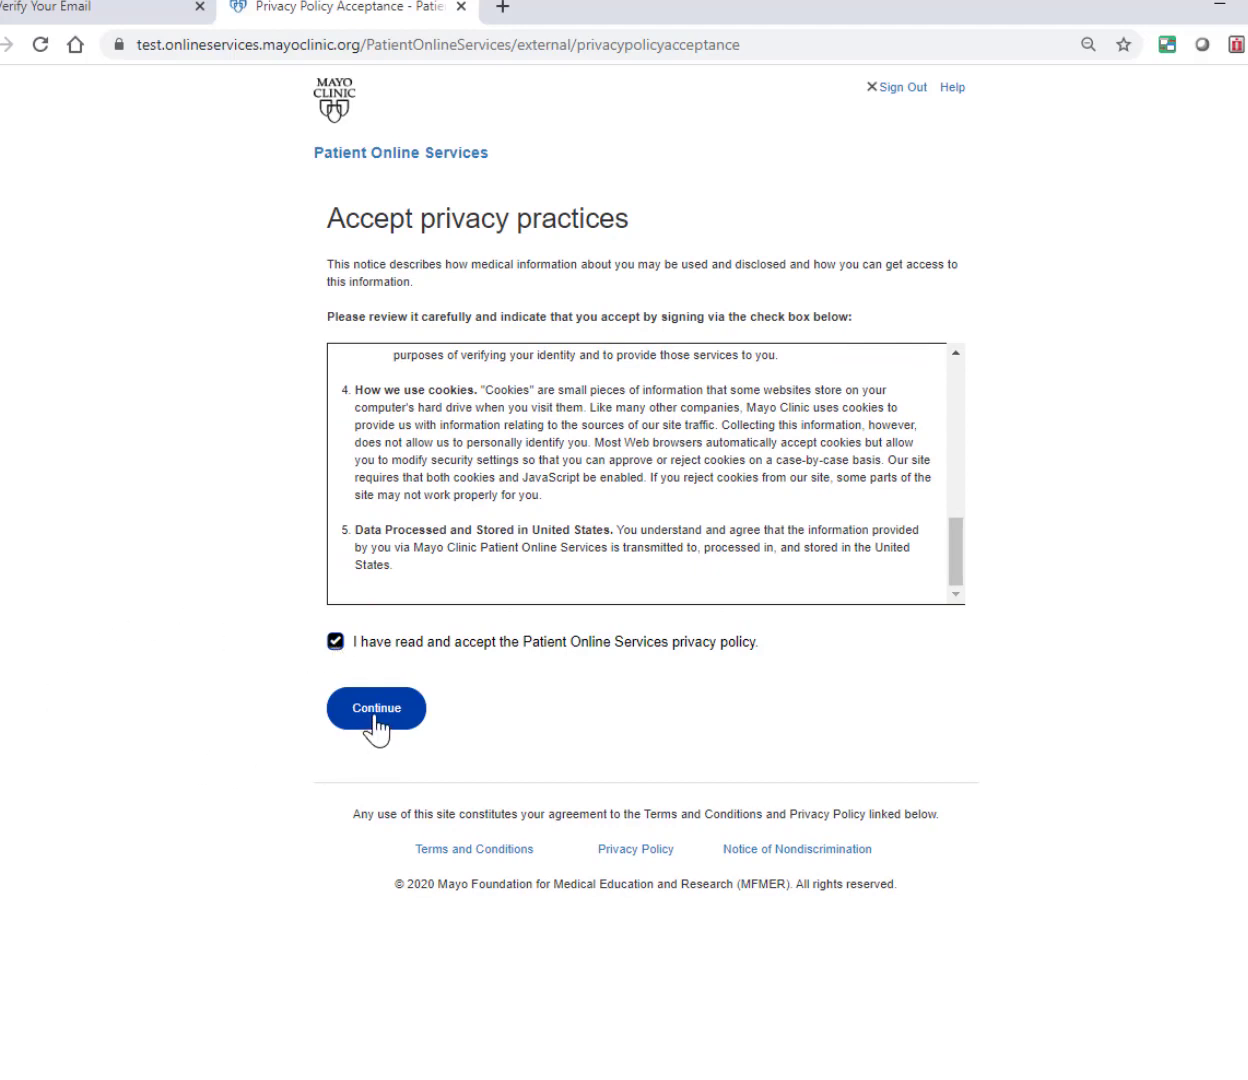
{"action": "left_click", "coordinate": [375, 708]}
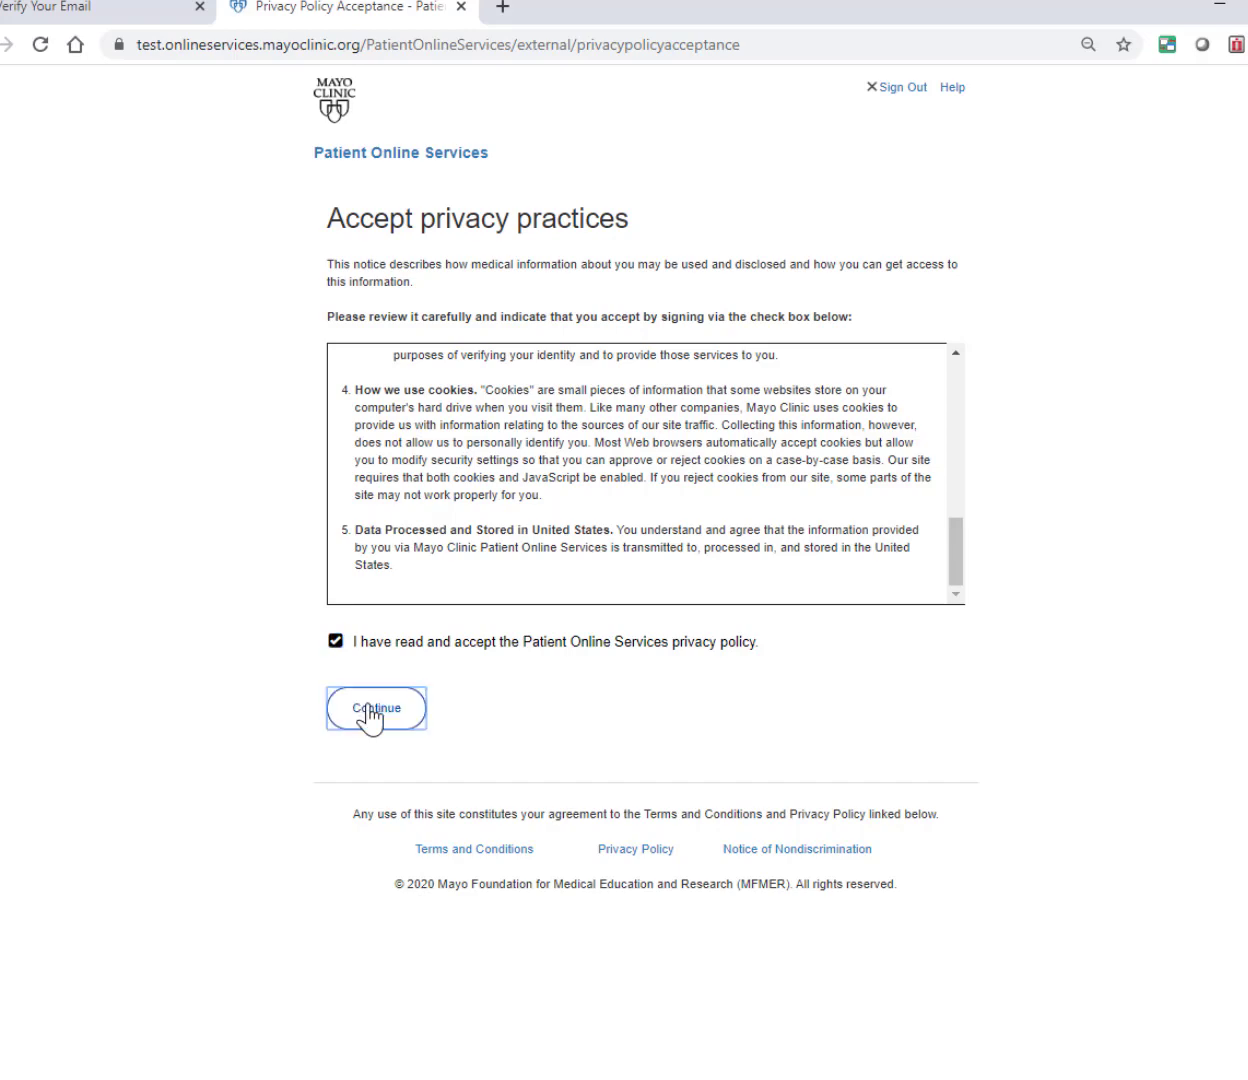
{"action": "left_click", "coordinate": [376, 708]}
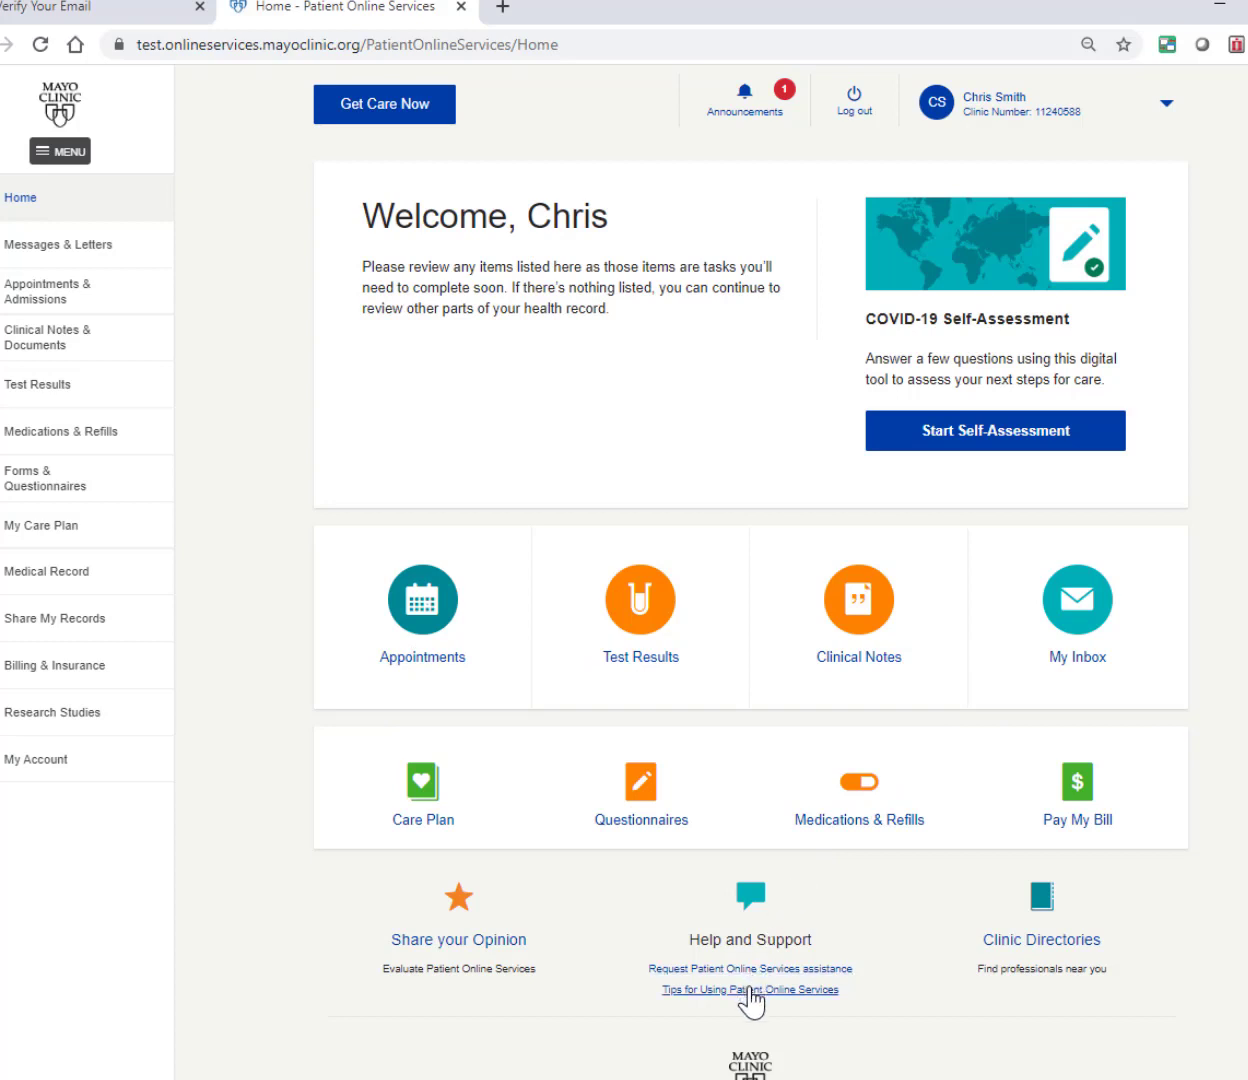
{"action": "mouse_move", "coordinate": [254, 783]}
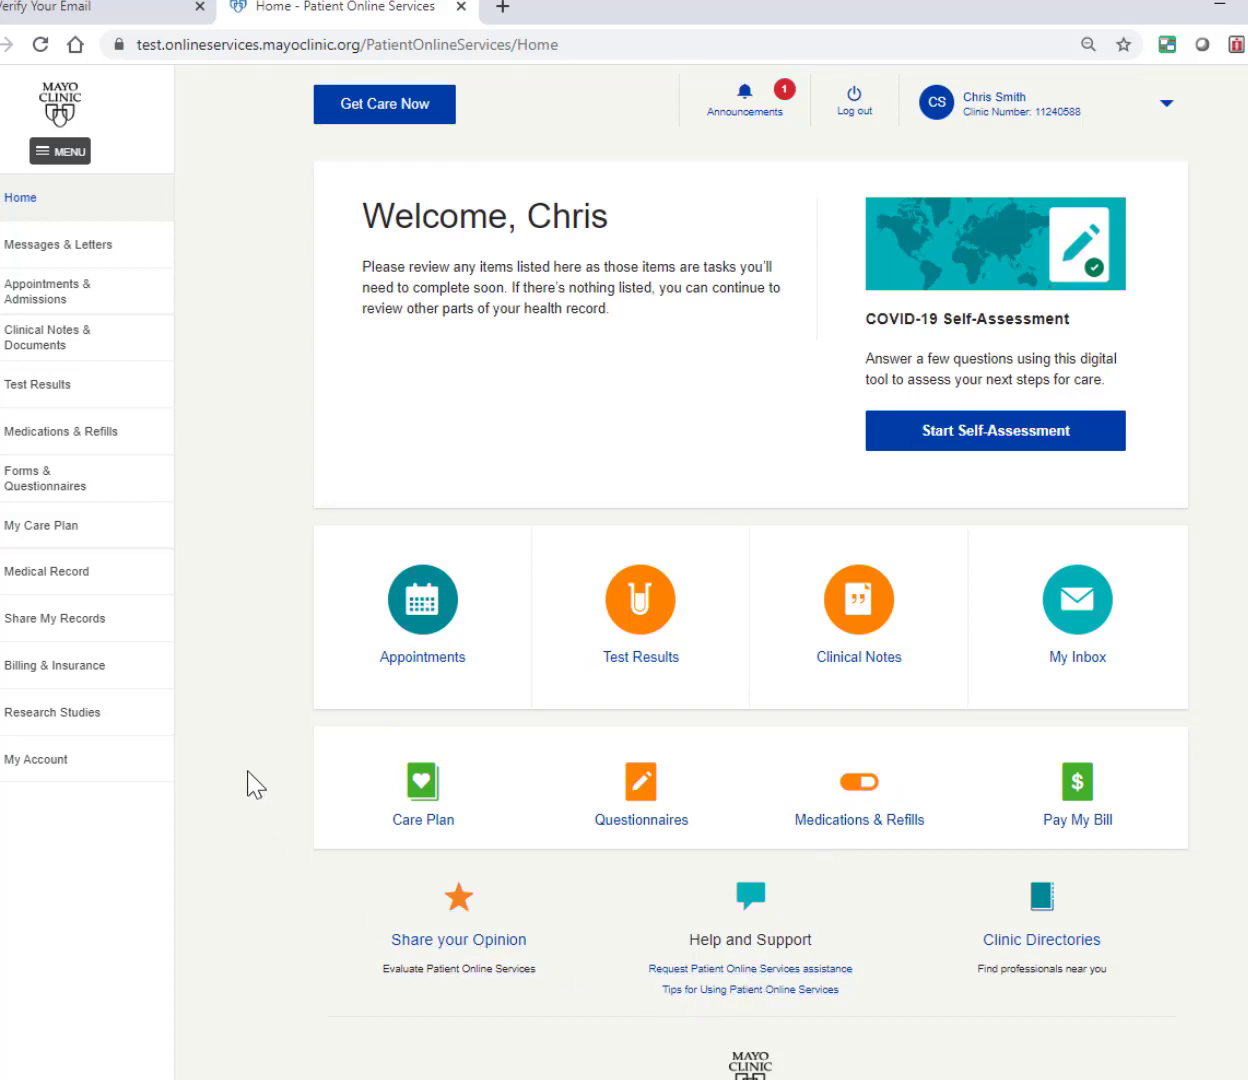